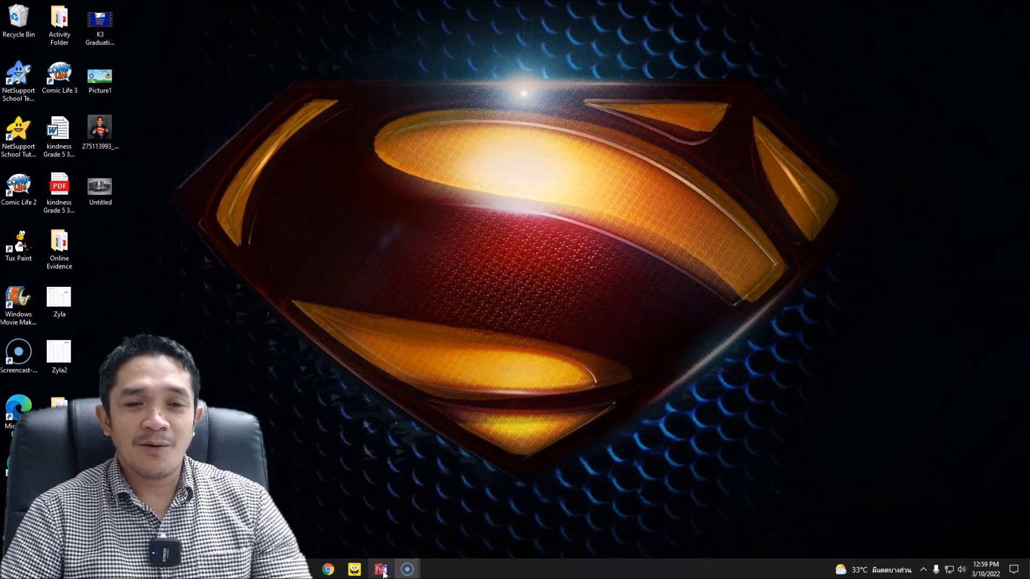
Step: Launch PowerPoint, start a Blank Presentation and show the New Slide layout gallery
{"action": "left_click", "coordinate": [380, 568]}
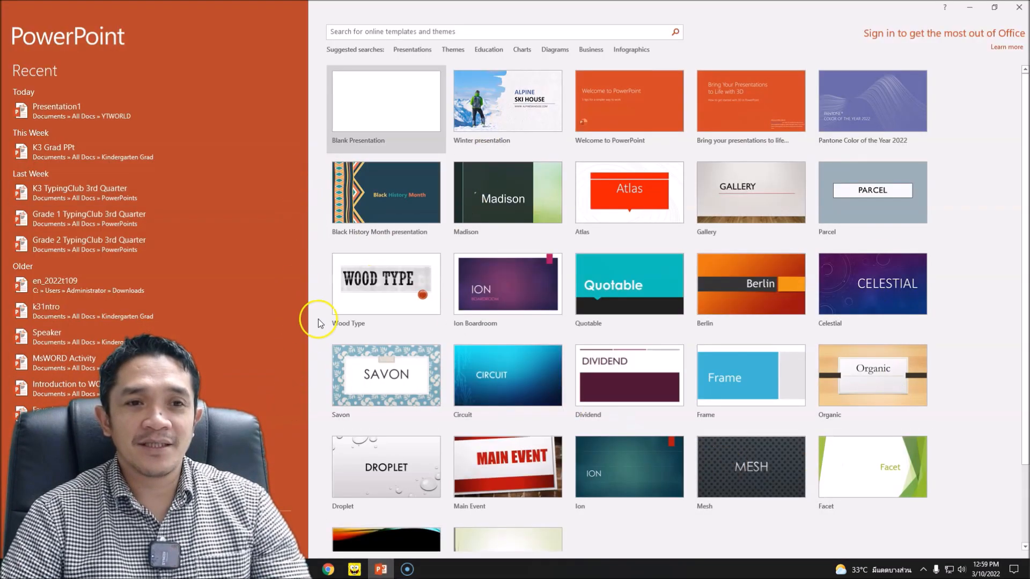
{"action": "mouse_move", "coordinate": [384, 107]}
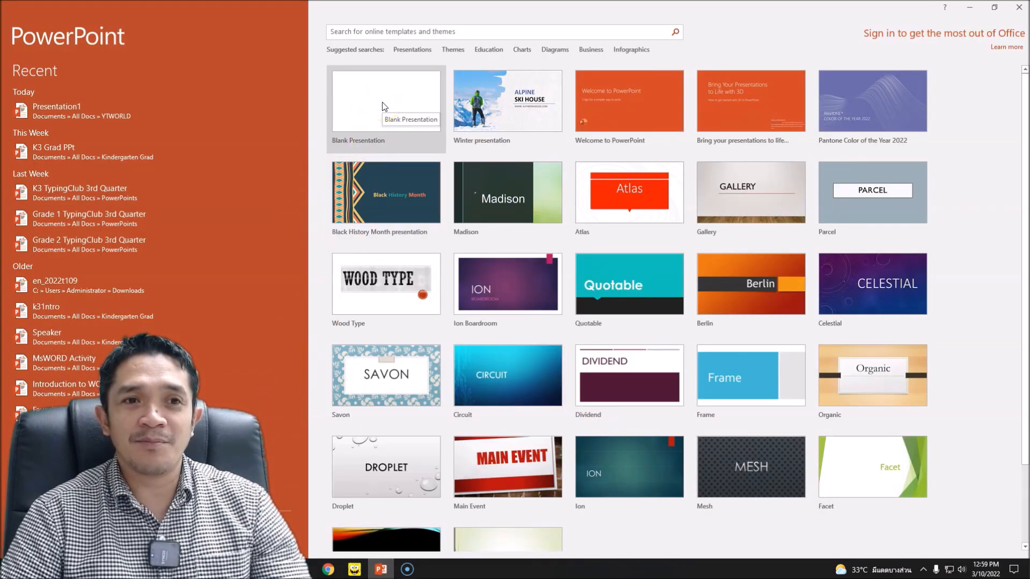
{"action": "left_click", "coordinate": [386, 101]}
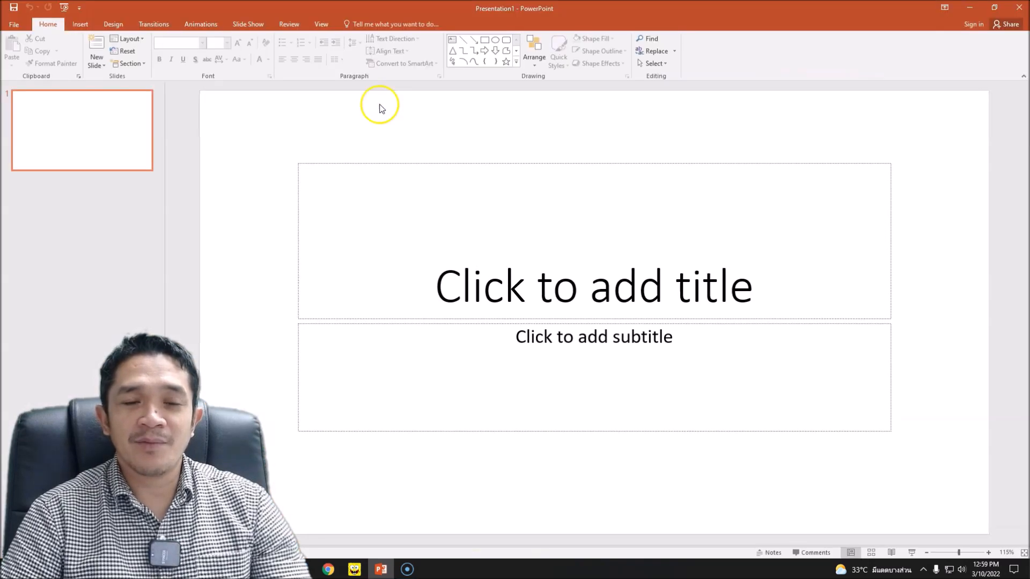
{"action": "mouse_move", "coordinate": [97, 56]}
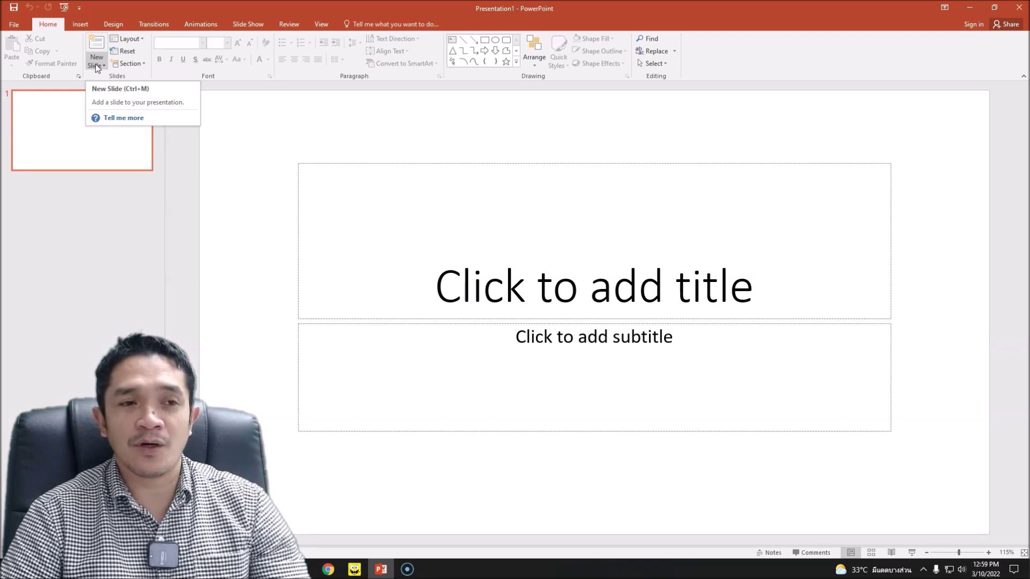
{"action": "mouse_move", "coordinate": [97, 65]}
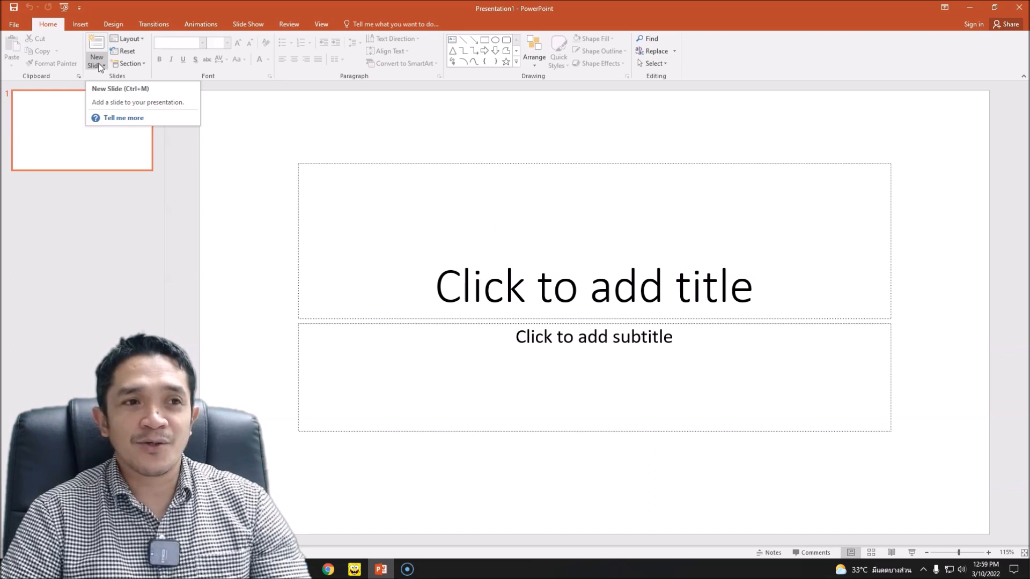
{"action": "left_click", "coordinate": [97, 54]}
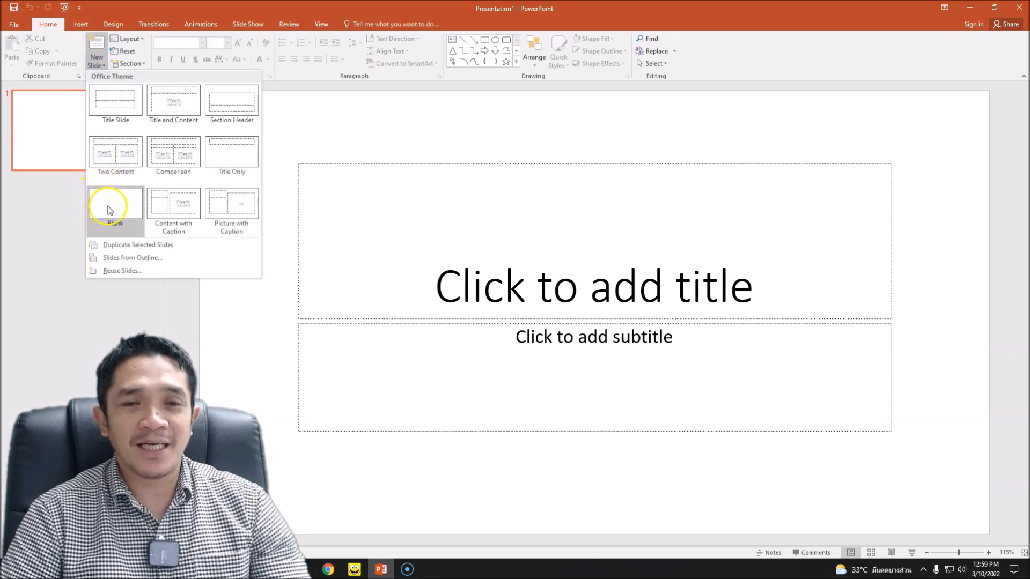
Step: Add a Blank-layout slide and delete the original title slide, leaving one empty slide
{"action": "left_click", "coordinate": [115, 207]}
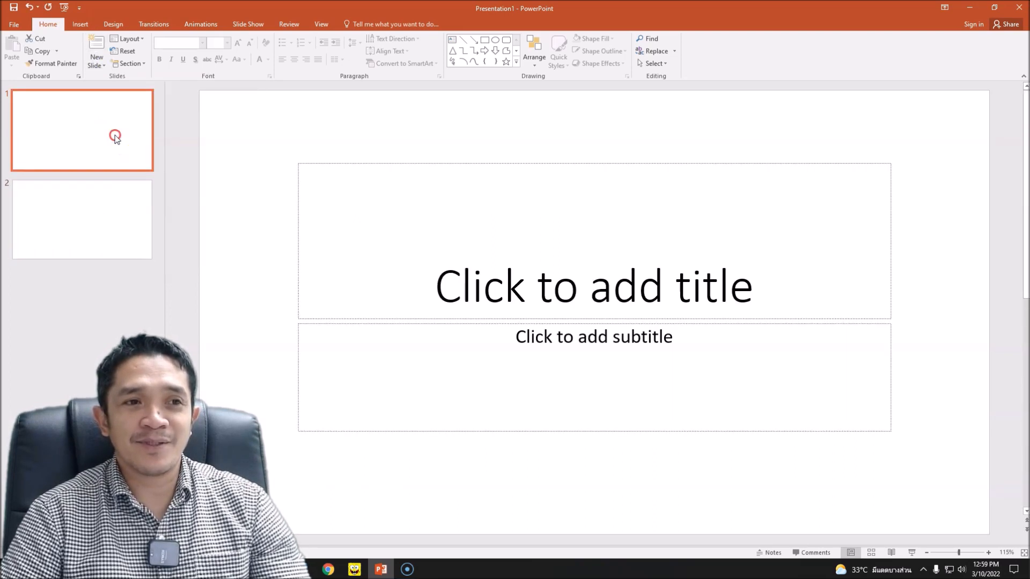
{"action": "right_click", "coordinate": [114, 136]}
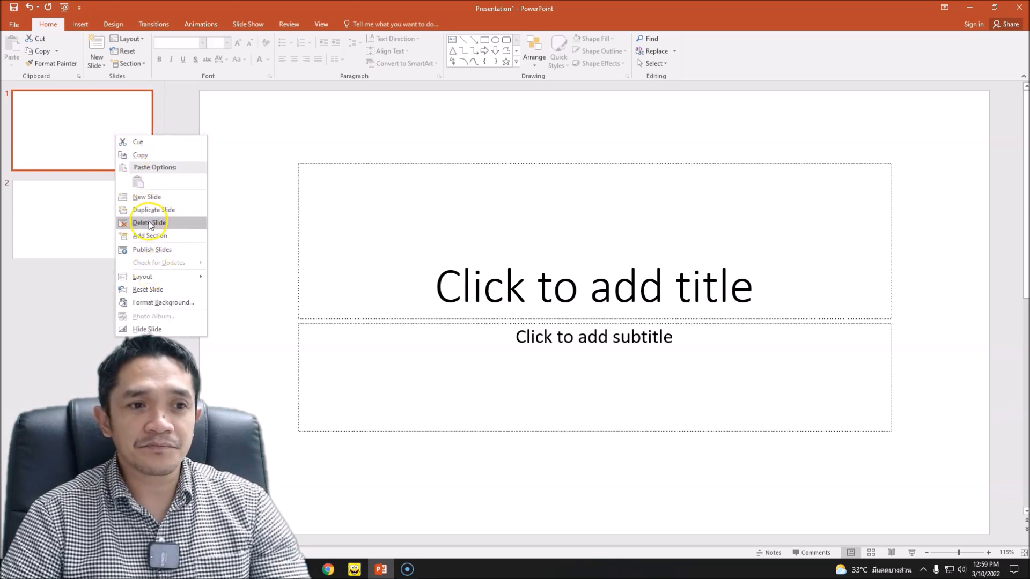
{"action": "left_click", "coordinate": [148, 223]}
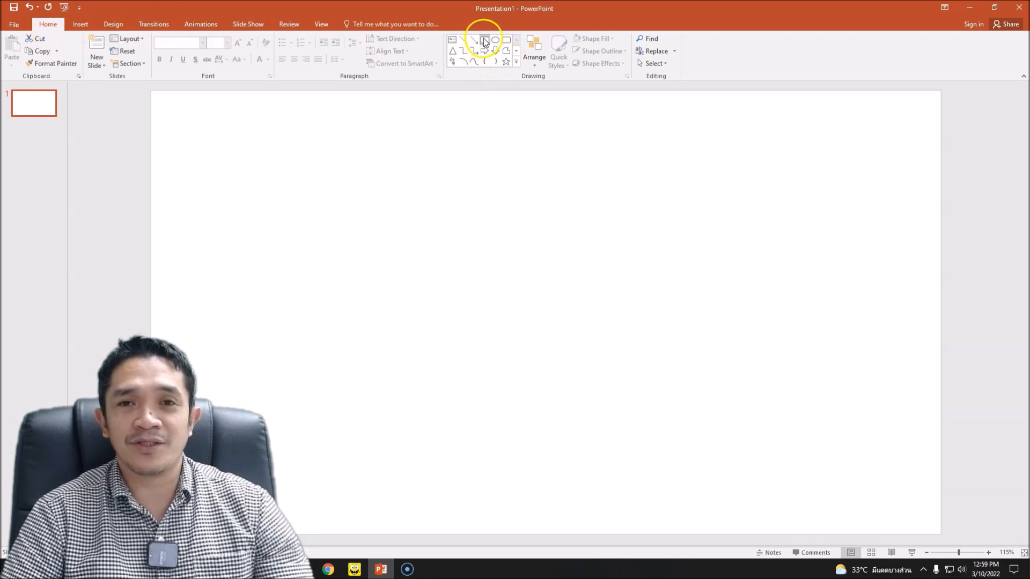
Step: Draw a tall blue rectangle slightly right of centre and nudge it into place
{"action": "left_click", "coordinate": [484, 42]}
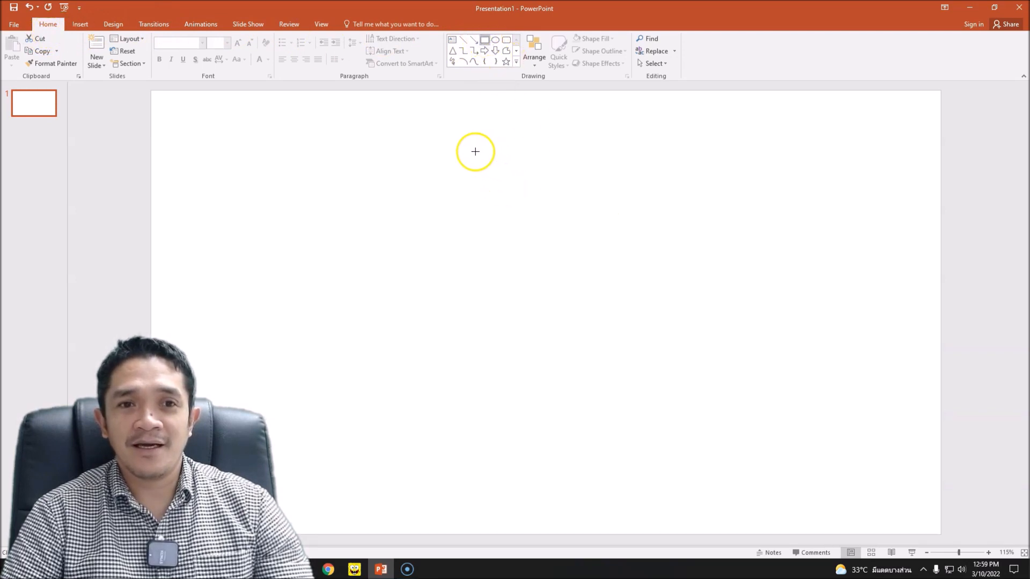
{"action": "left_click_drag", "start_coordinate": [475, 151], "coordinate": [625, 494]}
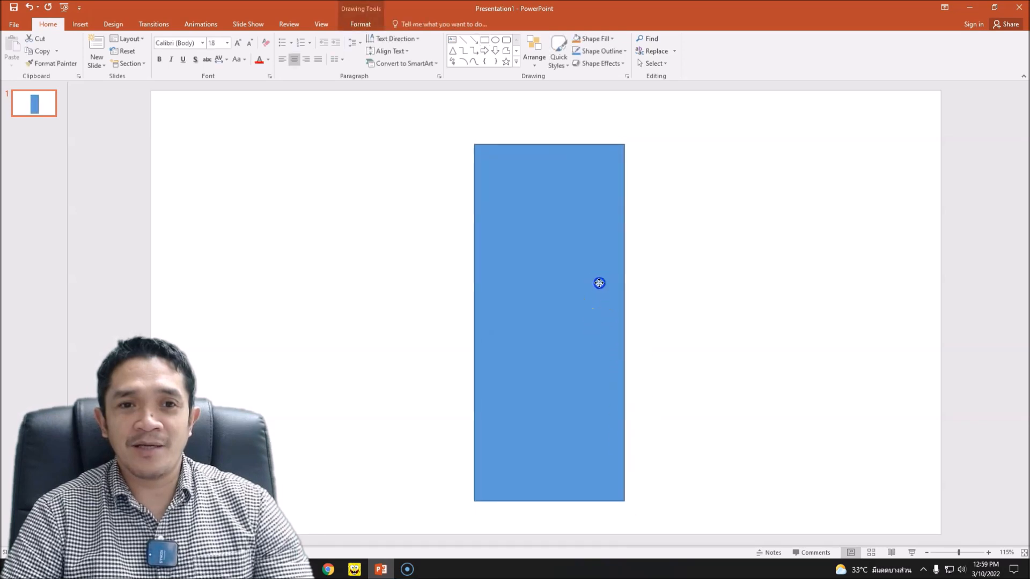
{"action": "left_click_drag", "start_coordinate": [599, 282], "coordinate": [539, 274]}
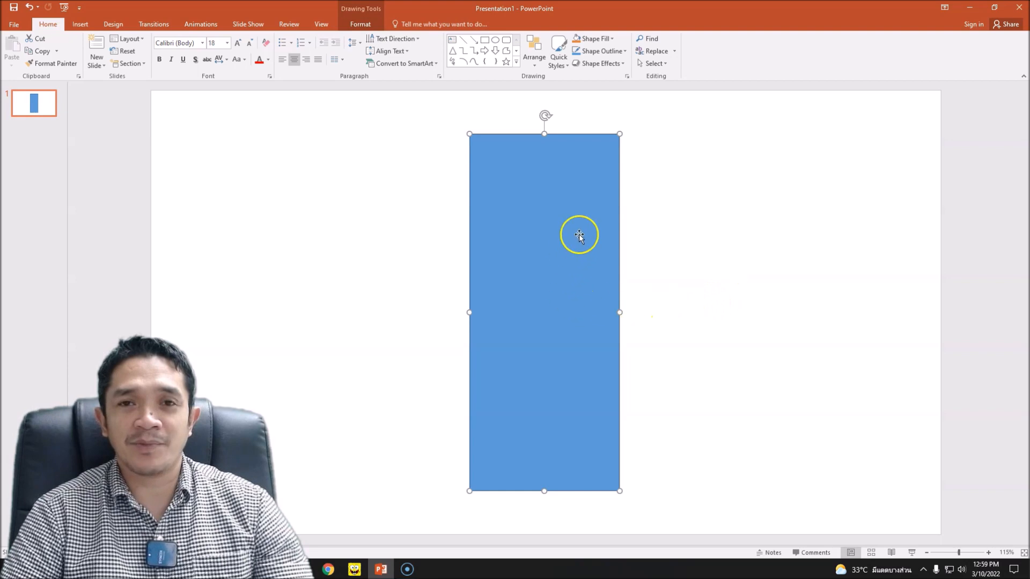
{"action": "mouse_move", "coordinate": [697, 319]}
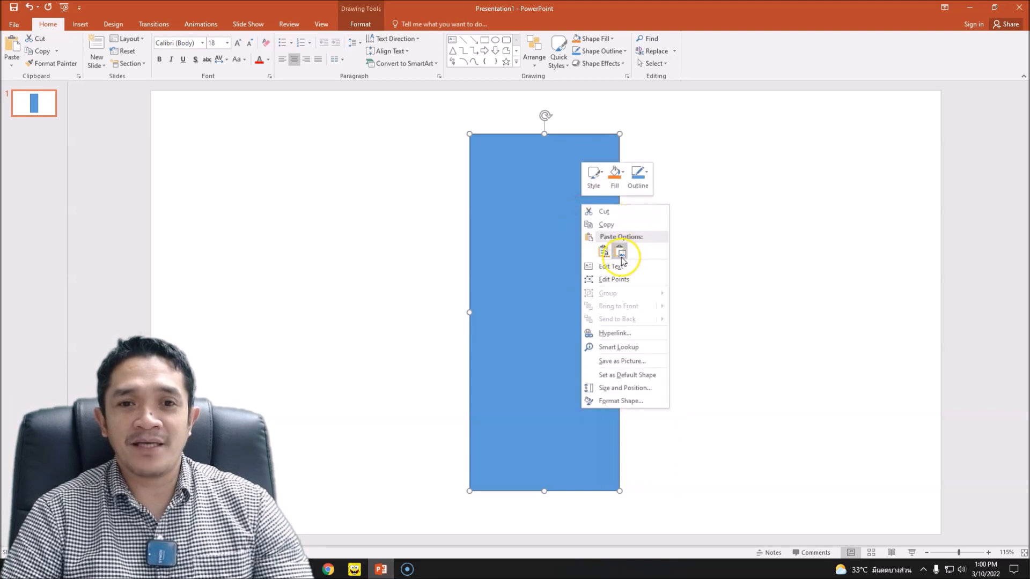
Step: Paste copies of the rectangle into a row of five panels, shortening the outer ones
{"action": "left_click", "coordinate": [620, 251]}
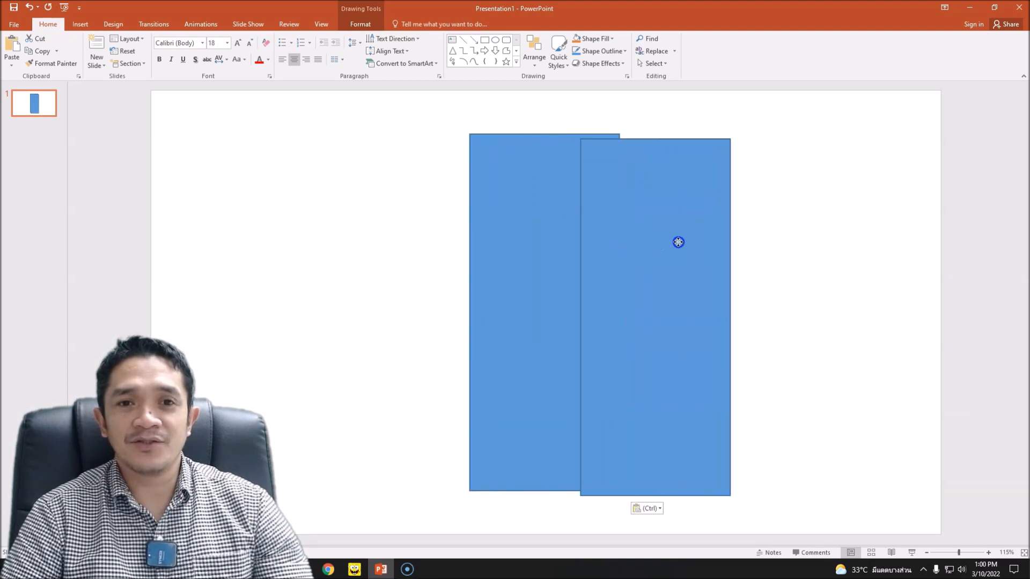
{"action": "left_click_drag", "start_coordinate": [678, 242], "coordinate": [727, 236]}
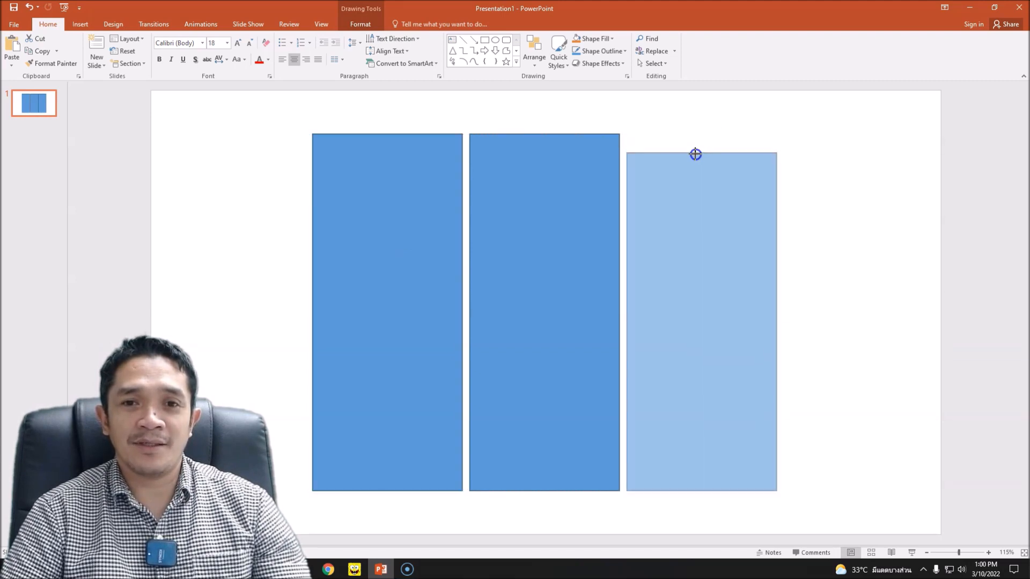
{"action": "left_click", "coordinate": [698, 230]}
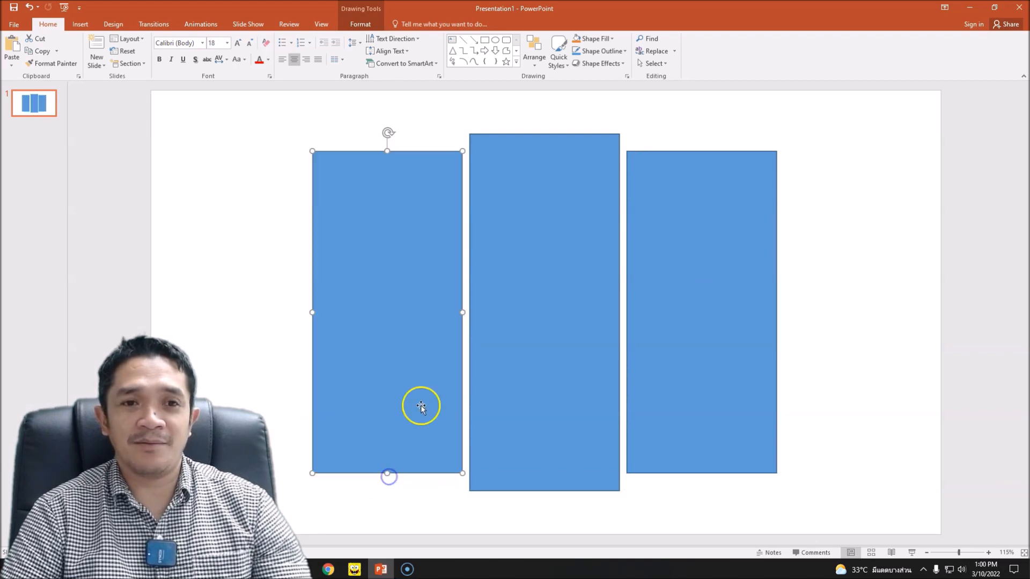
{"action": "mouse_move", "coordinate": [472, 162]}
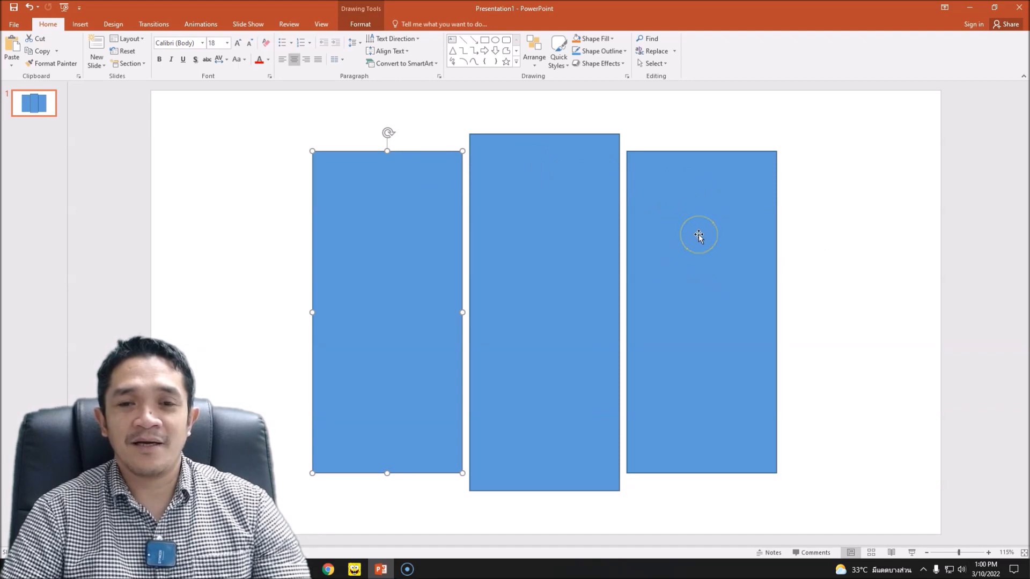
{"action": "left_click", "coordinate": [699, 236]}
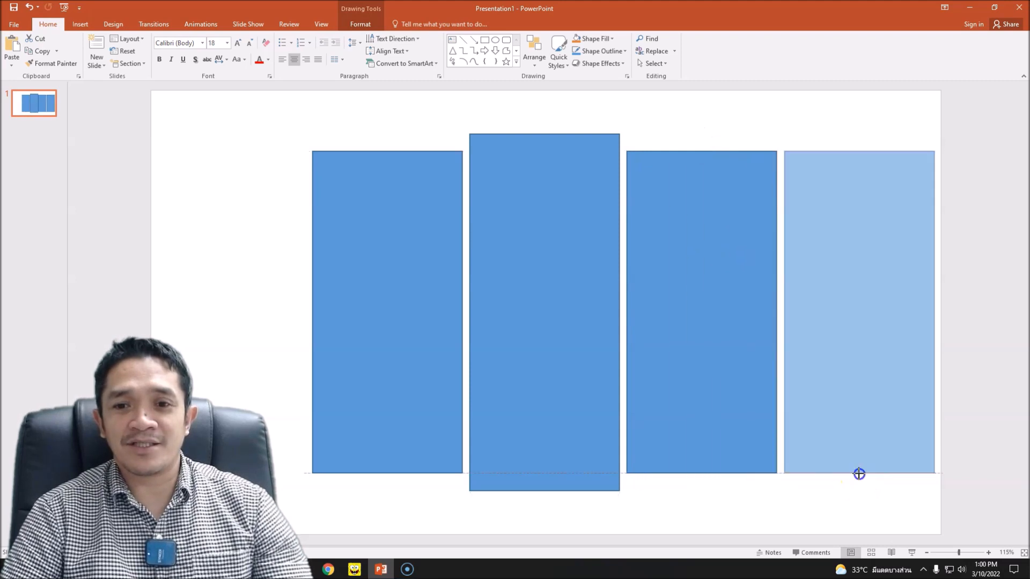
{"action": "left_click", "coordinate": [866, 355]}
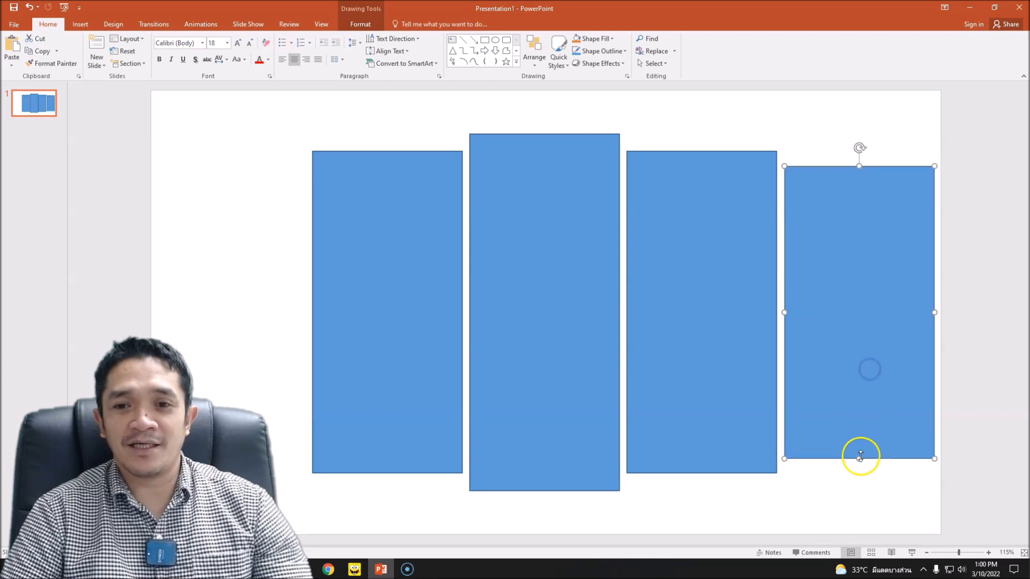
{"action": "left_click_drag", "start_coordinate": [859, 458], "coordinate": [867, 390]}
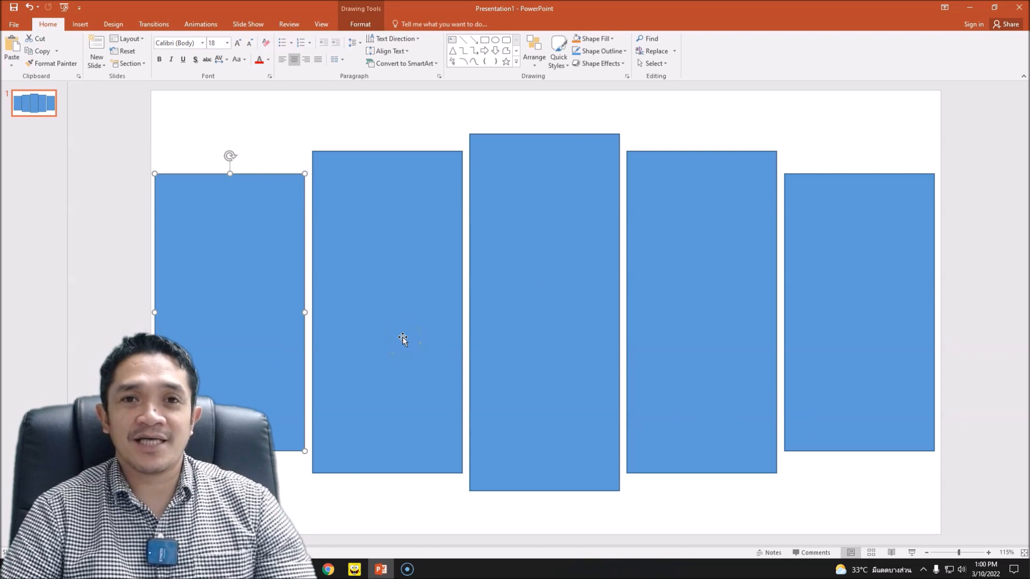
{"action": "mouse_move", "coordinate": [963, 322]}
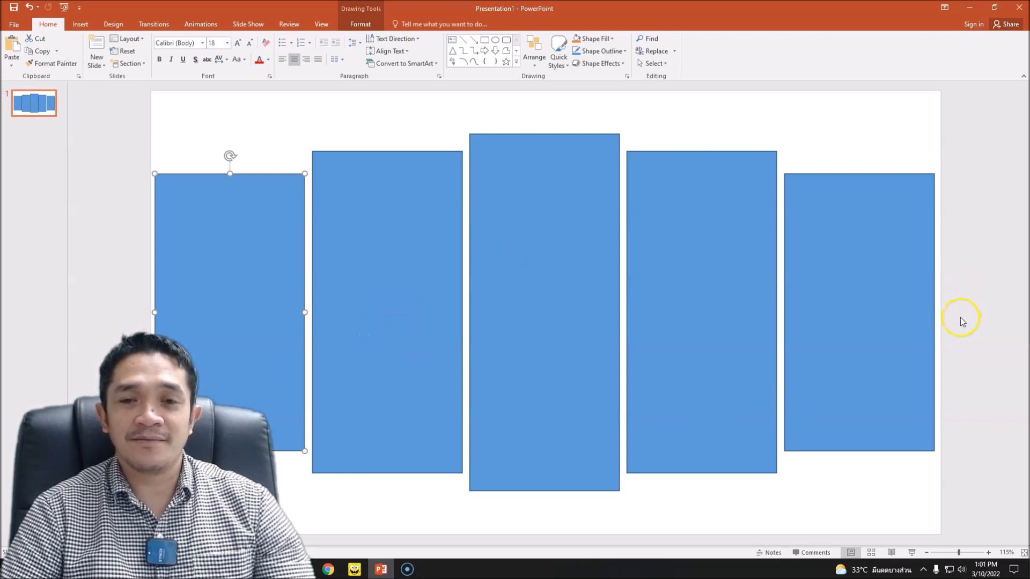
{"action": "mouse_move", "coordinate": [881, 391]}
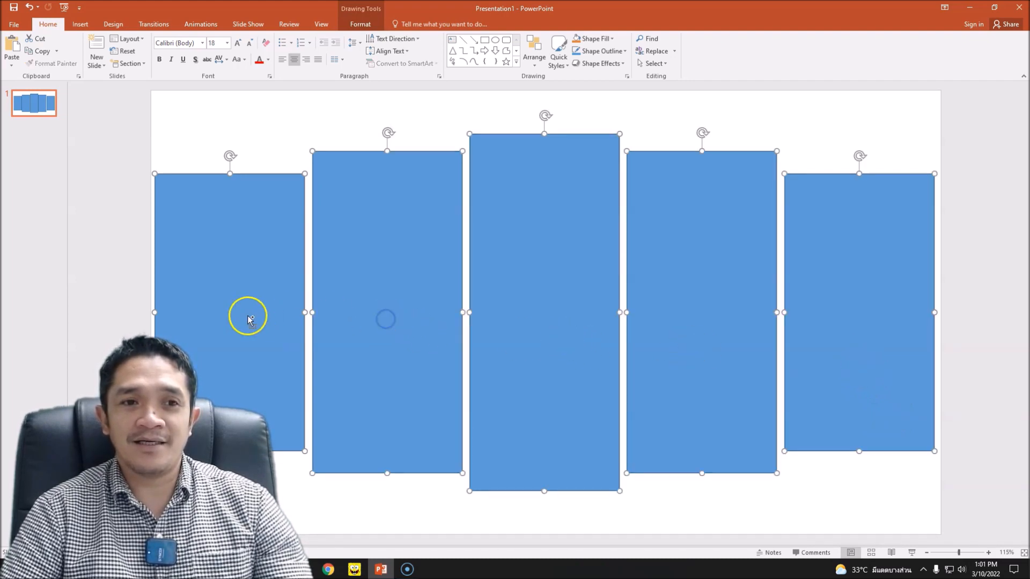
{"action": "mouse_move", "coordinate": [716, 194]}
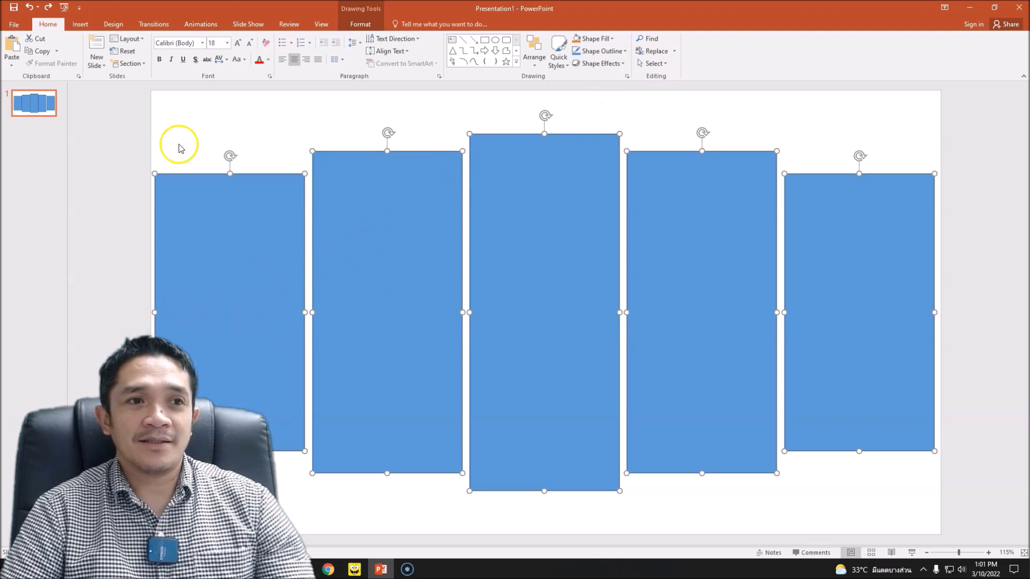
Step: Group the five panels and drag the group narrower to about 12.32" wide
{"action": "left_click", "coordinate": [80, 23]}
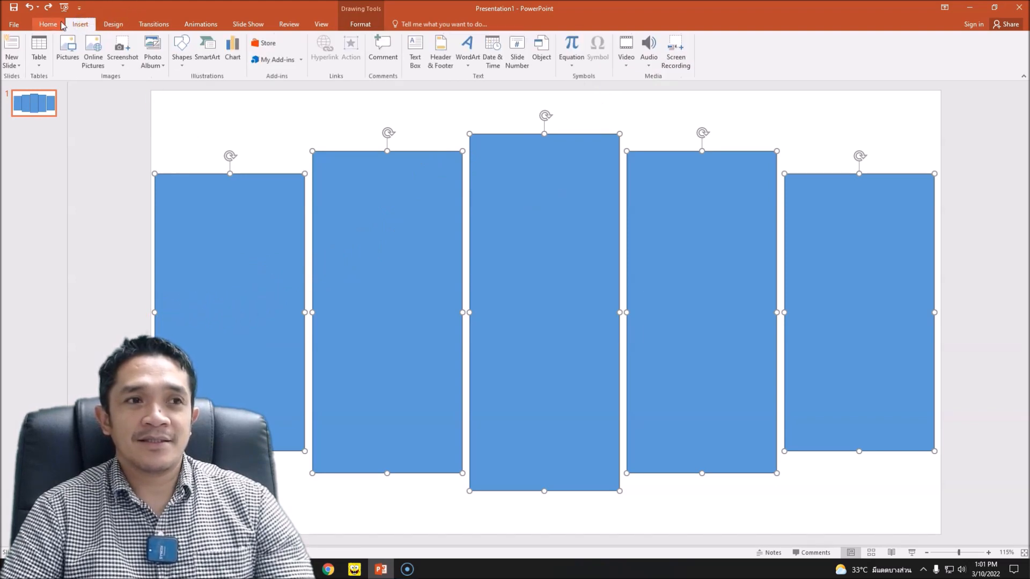
{"action": "left_click", "coordinate": [359, 23]}
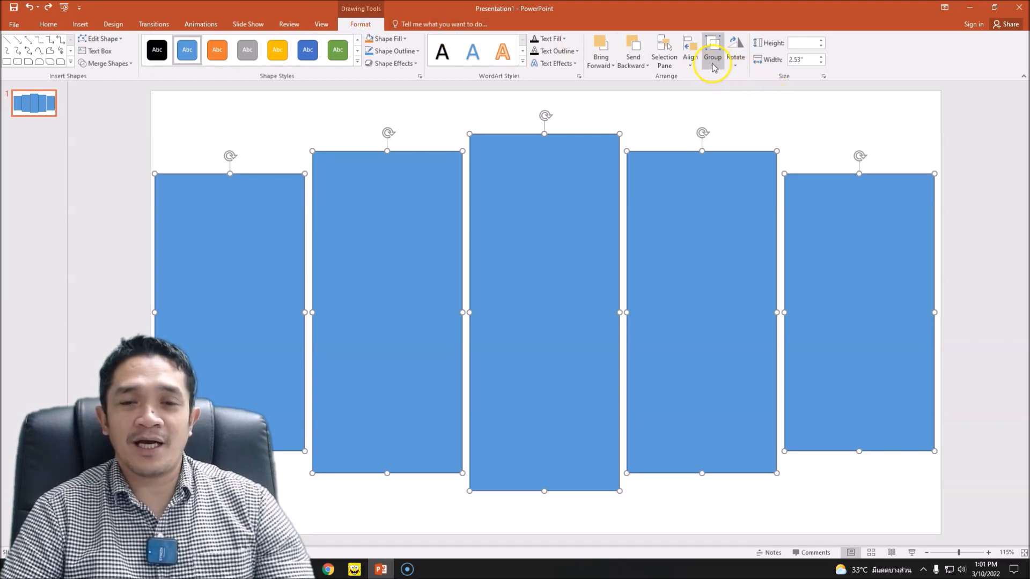
{"action": "left_click", "coordinate": [712, 48]}
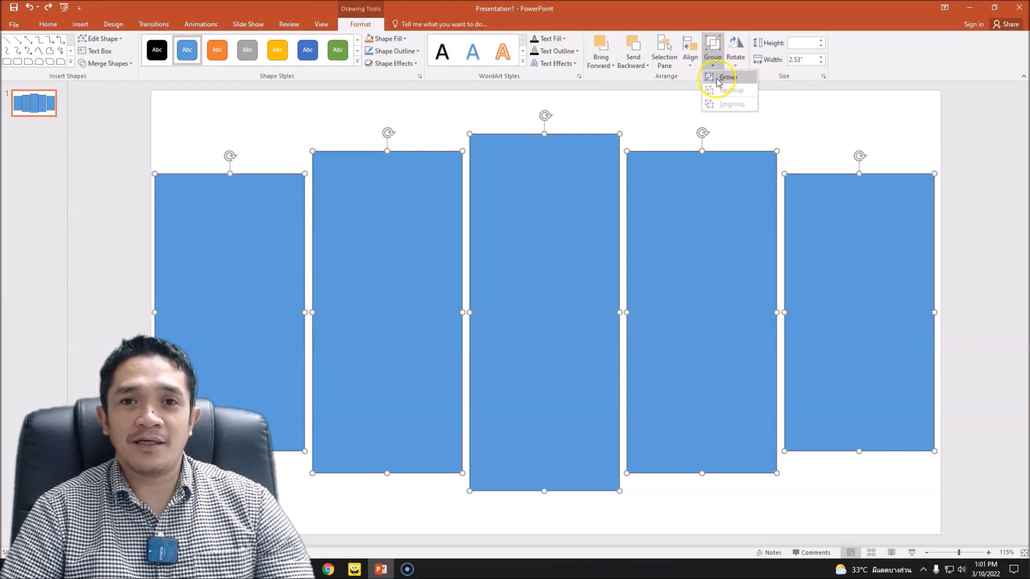
{"action": "left_click", "coordinate": [728, 77]}
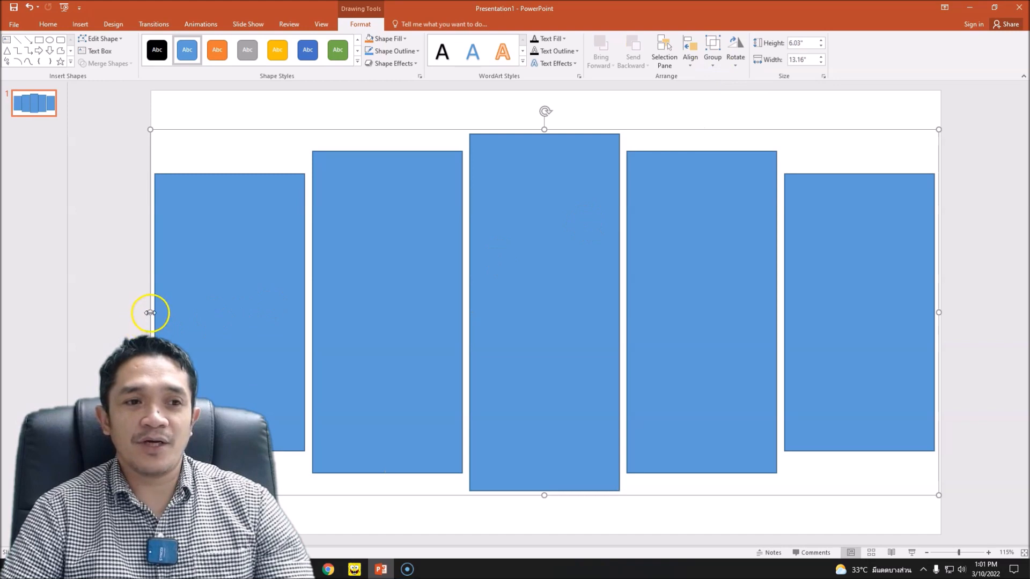
{"action": "left_click_drag", "start_coordinate": [150, 312], "coordinate": [205, 317]}
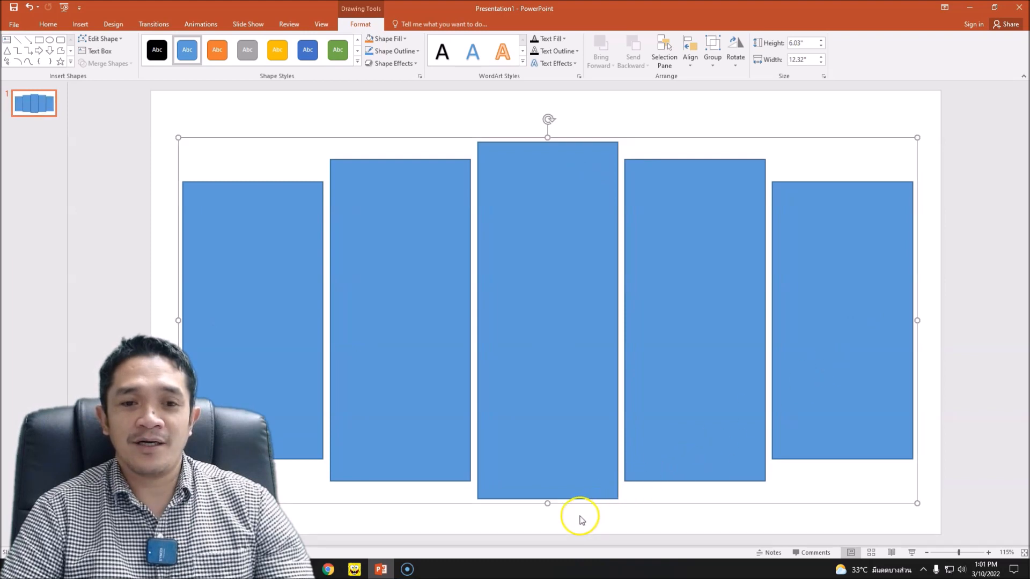
{"action": "mouse_move", "coordinate": [695, 261]}
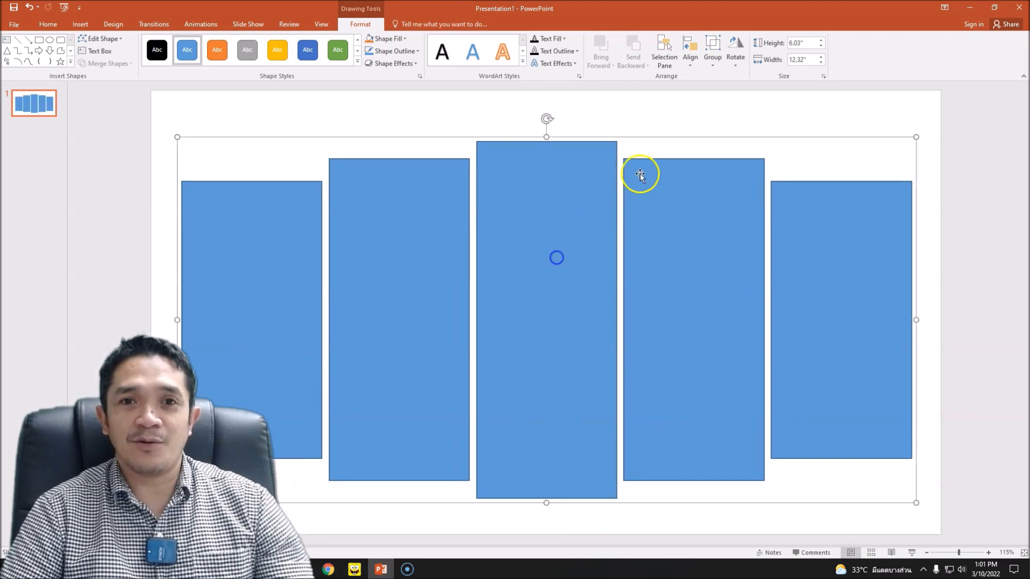
Step: Check the Group menu without changes and reselect the five-panel group
{"action": "left_click", "coordinate": [712, 50]}
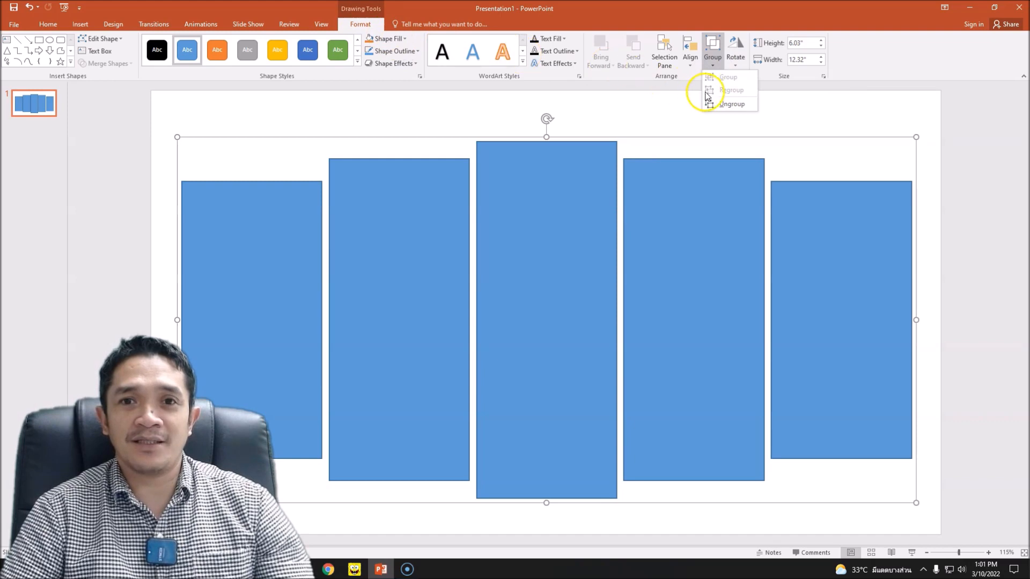
{"action": "left_click", "coordinate": [727, 77]}
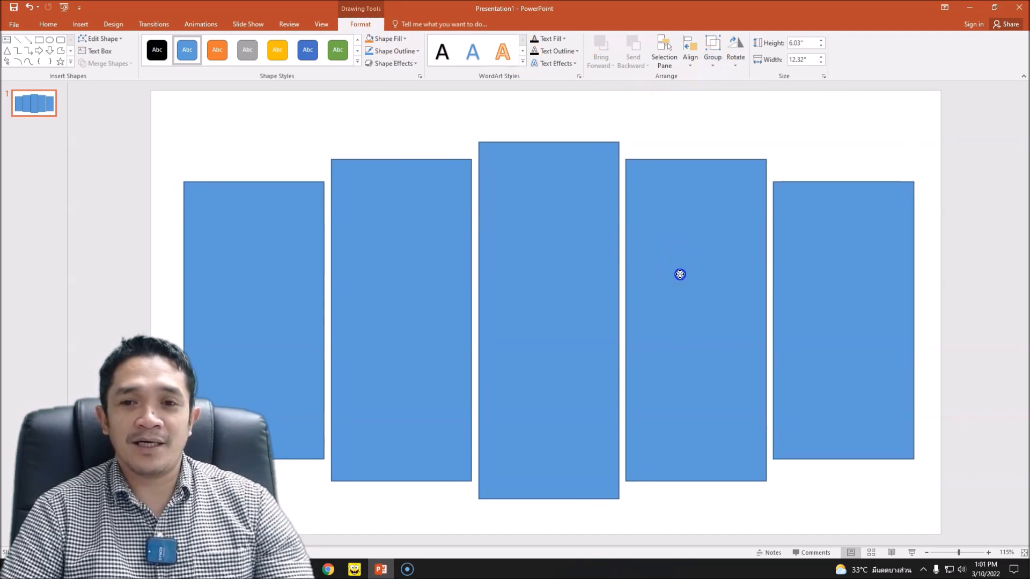
{"action": "left_click", "coordinate": [676, 274]}
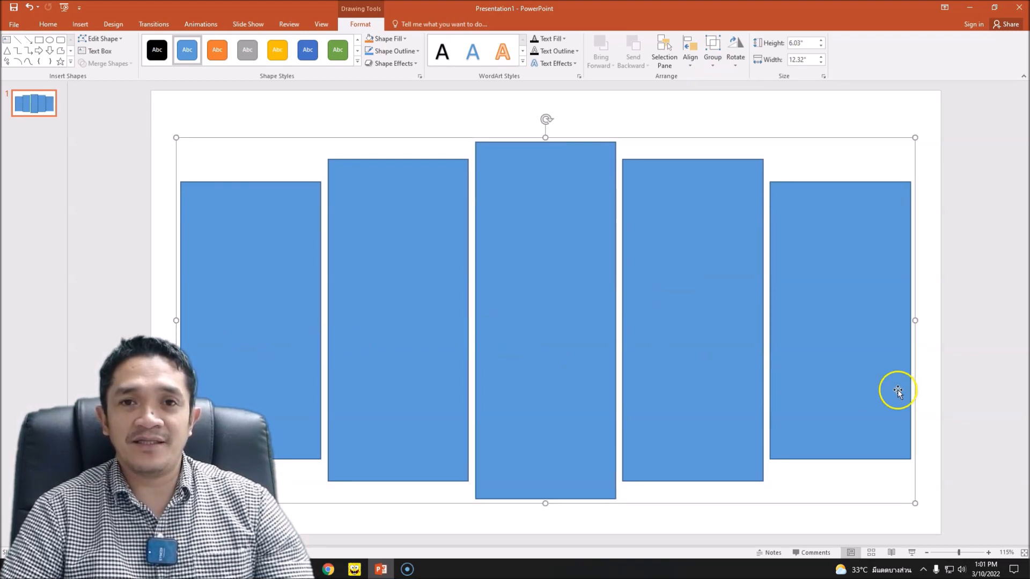
{"action": "mouse_move", "coordinate": [854, 371]}
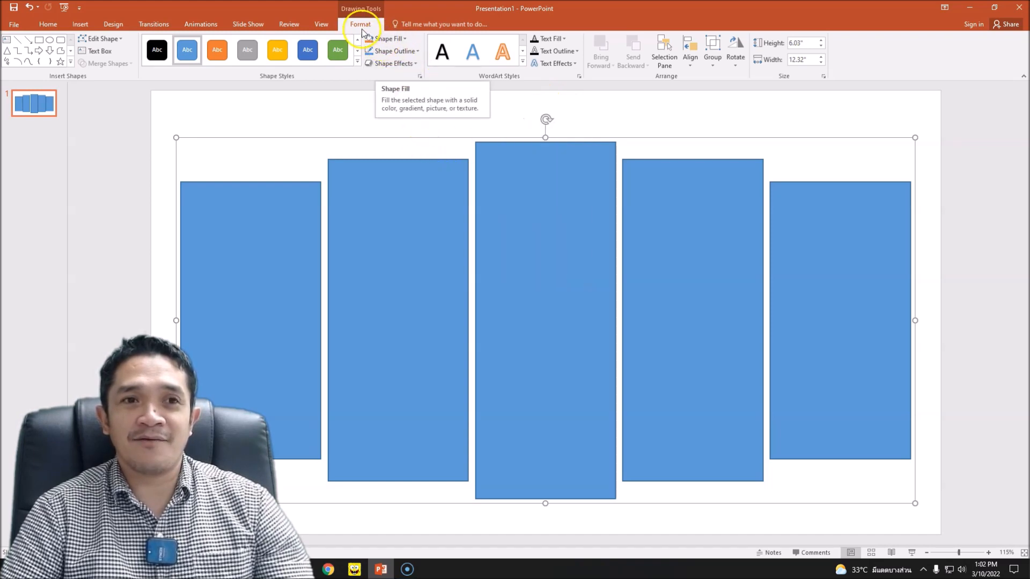
Step: Choose a picture Shape Fill and search Bing for 'city sports car'
{"action": "left_click", "coordinate": [405, 38]}
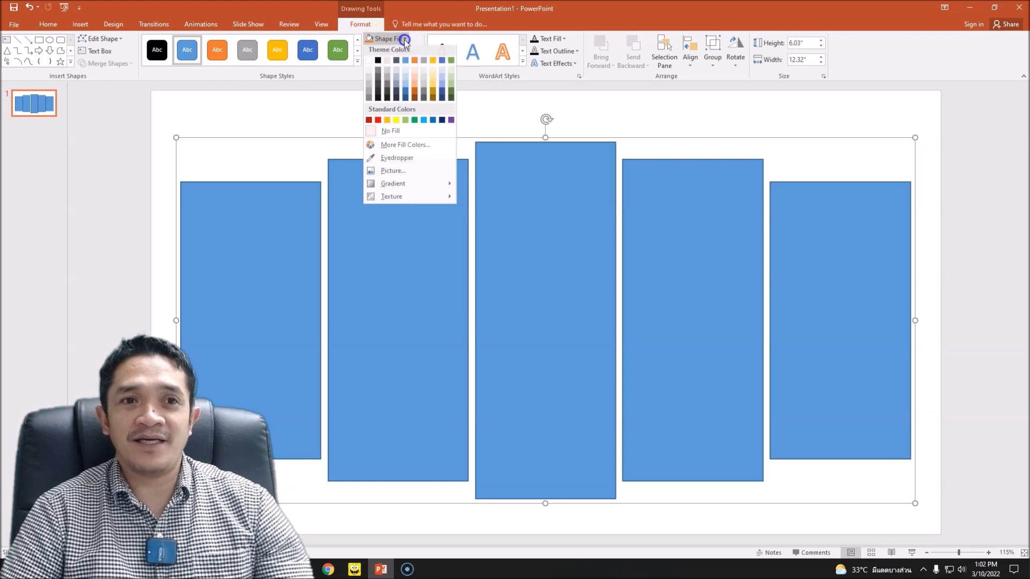
{"action": "left_click", "coordinate": [399, 173]}
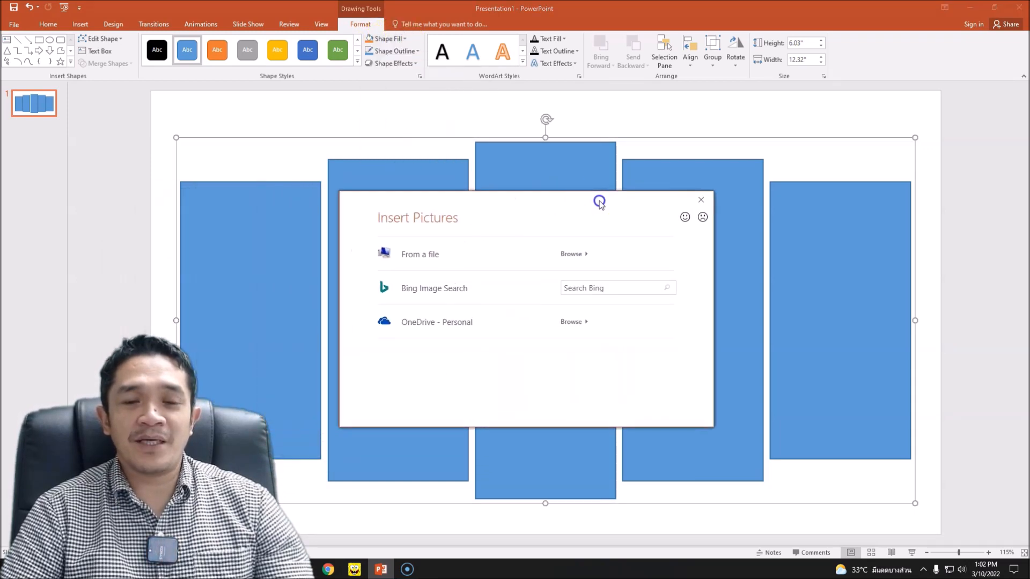
{"action": "mouse_move", "coordinate": [449, 289]}
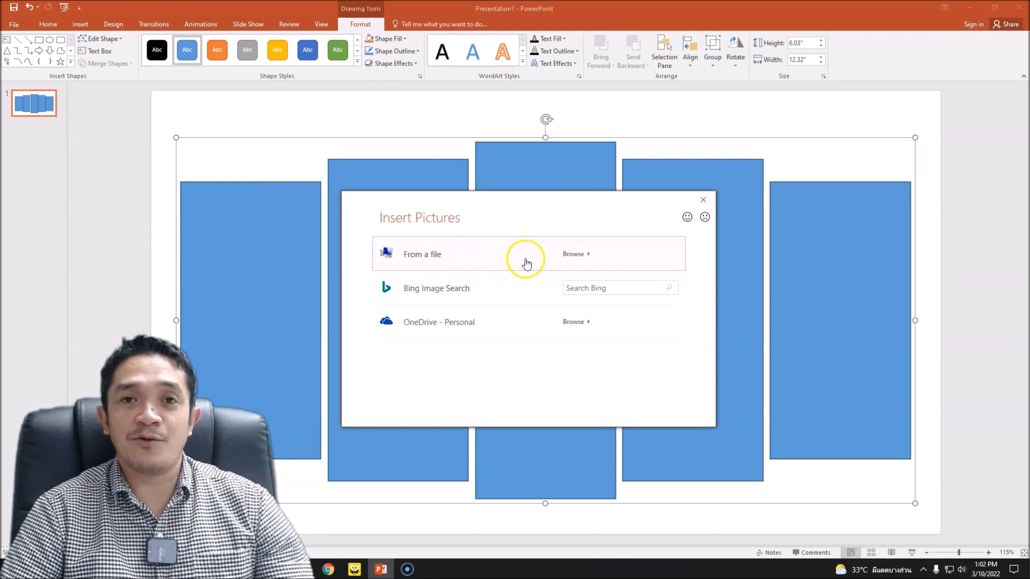
{"action": "mouse_move", "coordinate": [429, 298]}
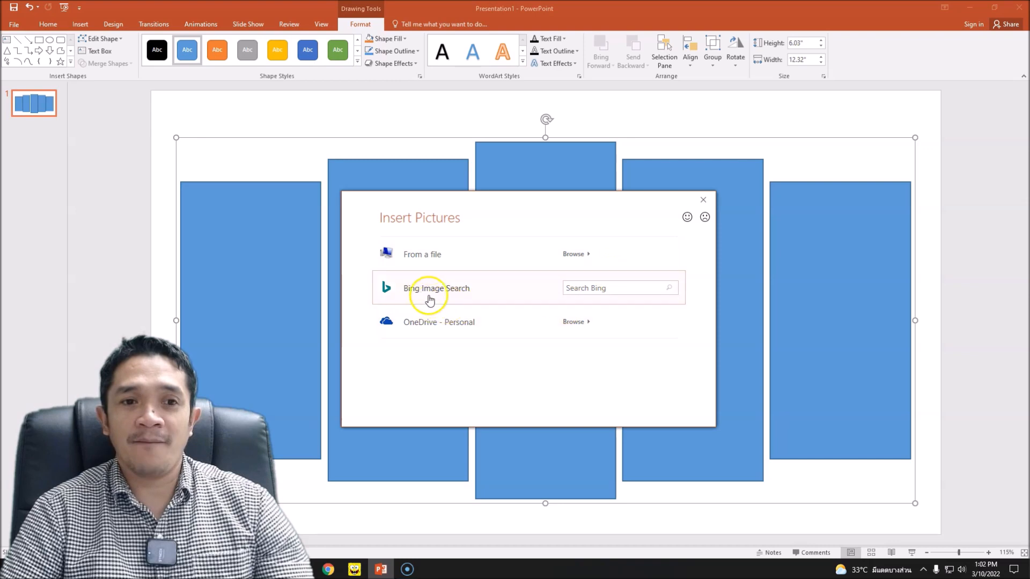
{"action": "left_click", "coordinate": [592, 287]}
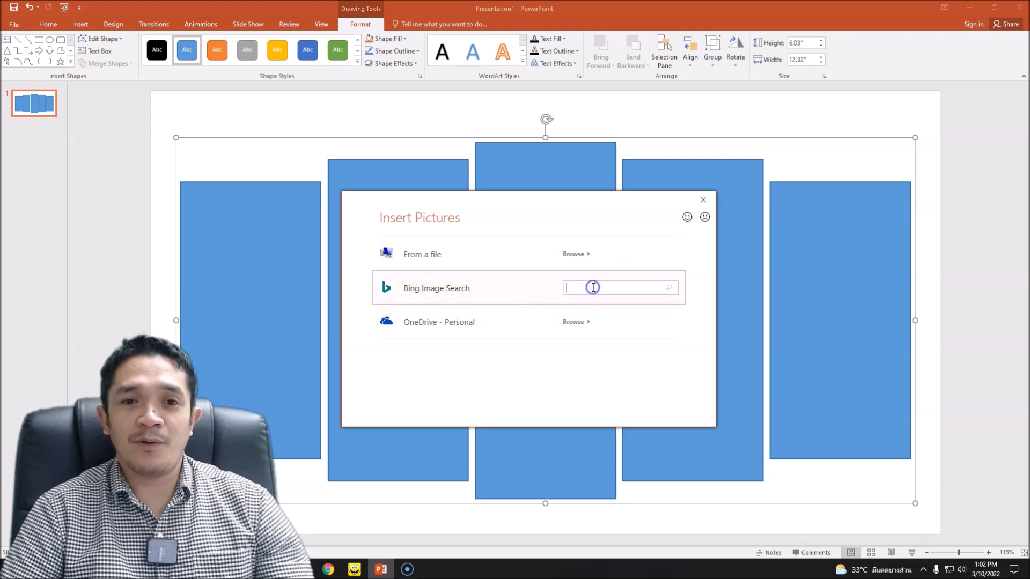
{"action": "type", "text": "c"}
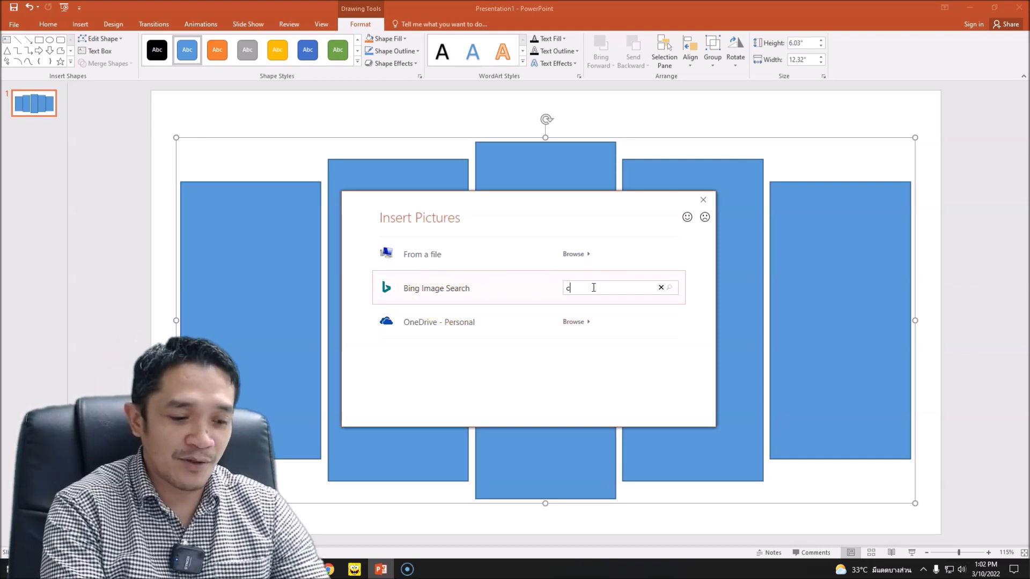
{"action": "type", "text": "ity s"}
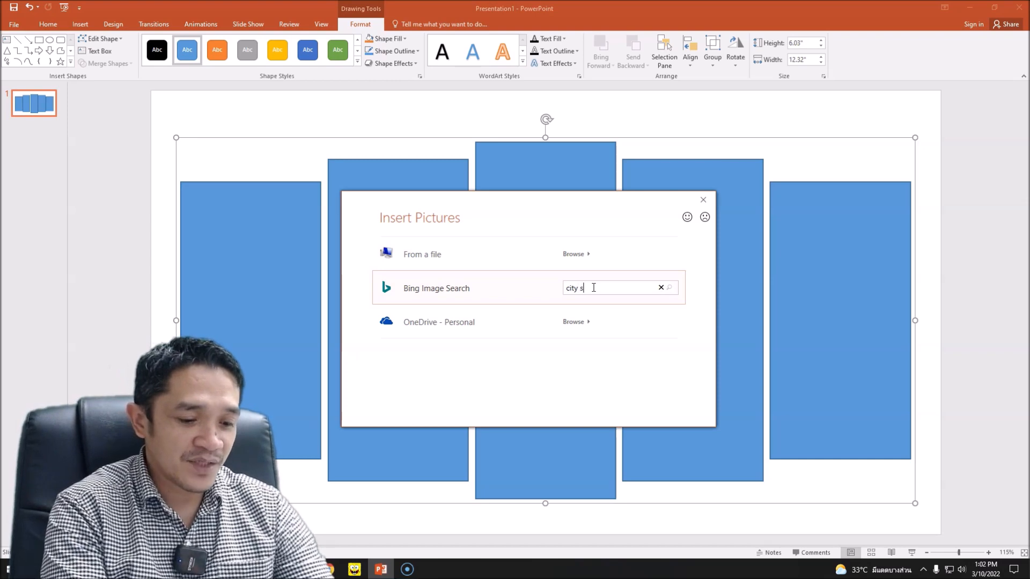
{"action": "type", "text": "ports"}
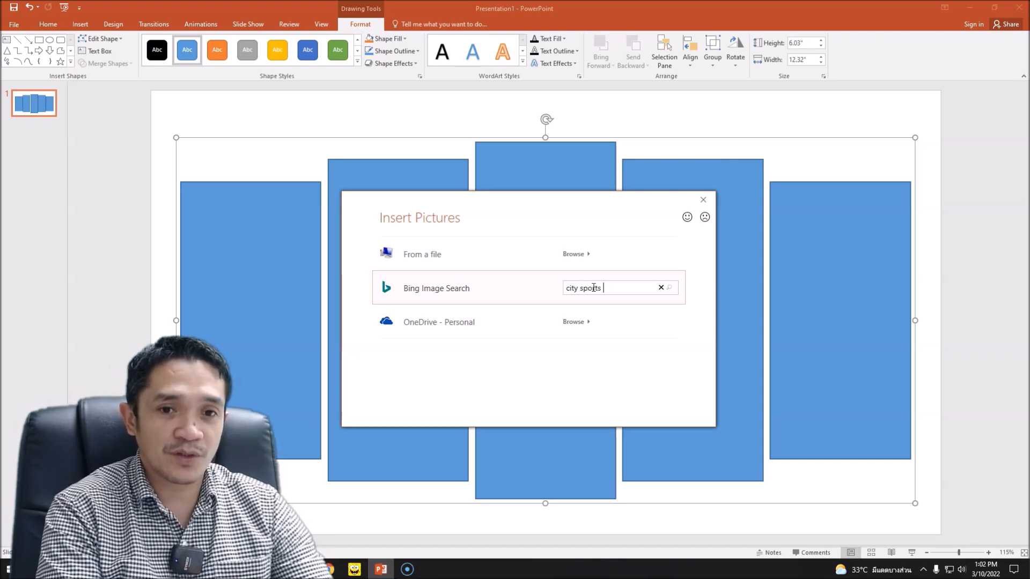
{"action": "type", "text": "car"}
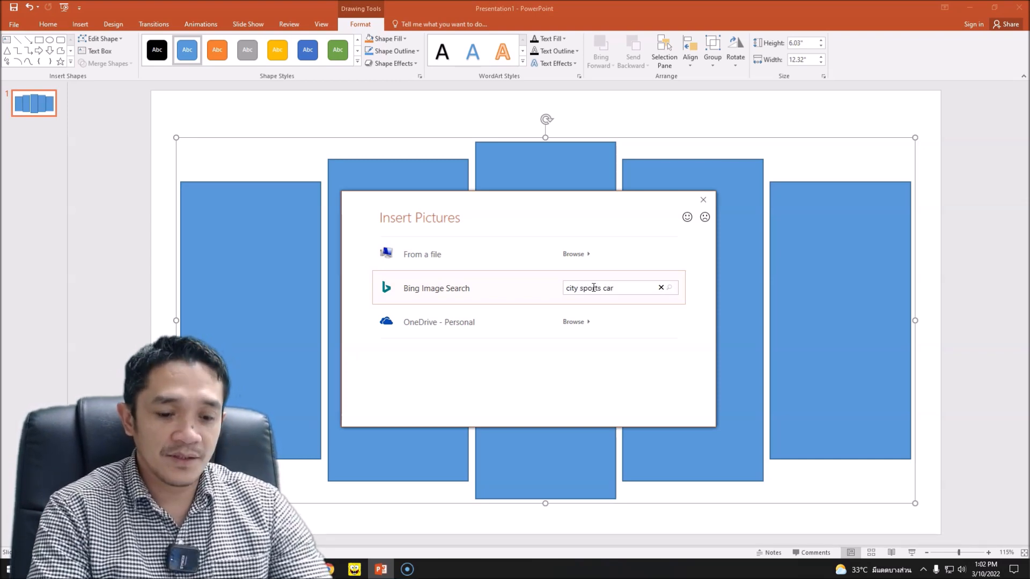
{"action": "key", "text": "Enter"}
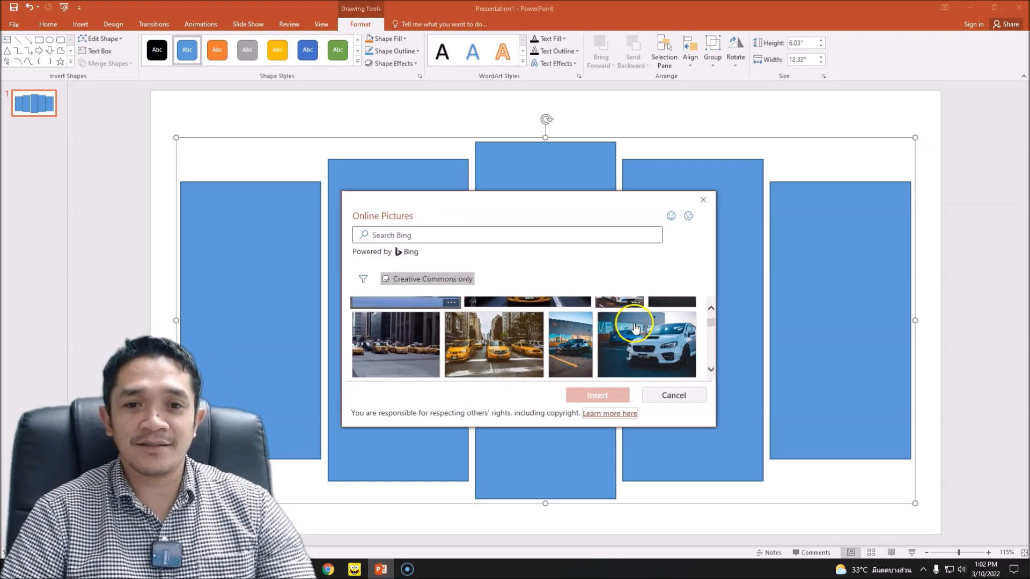
Step: Insert the gray sports car photo as the fill spread across the five panels
{"action": "scroll", "scroll_direction": "down", "scroll_amount": 3}
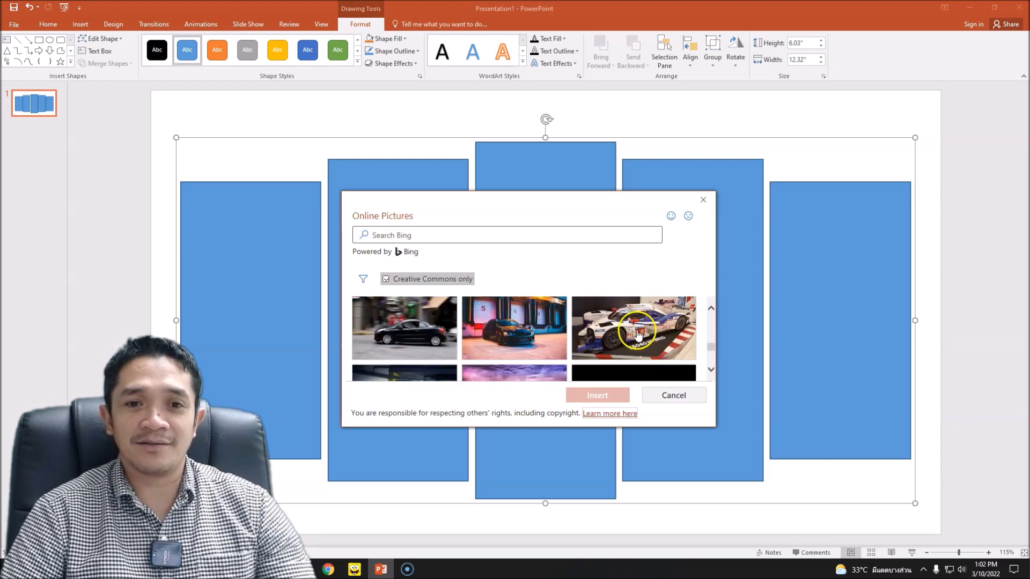
{"action": "scroll", "scroll_direction": "down", "scroll_amount": 3}
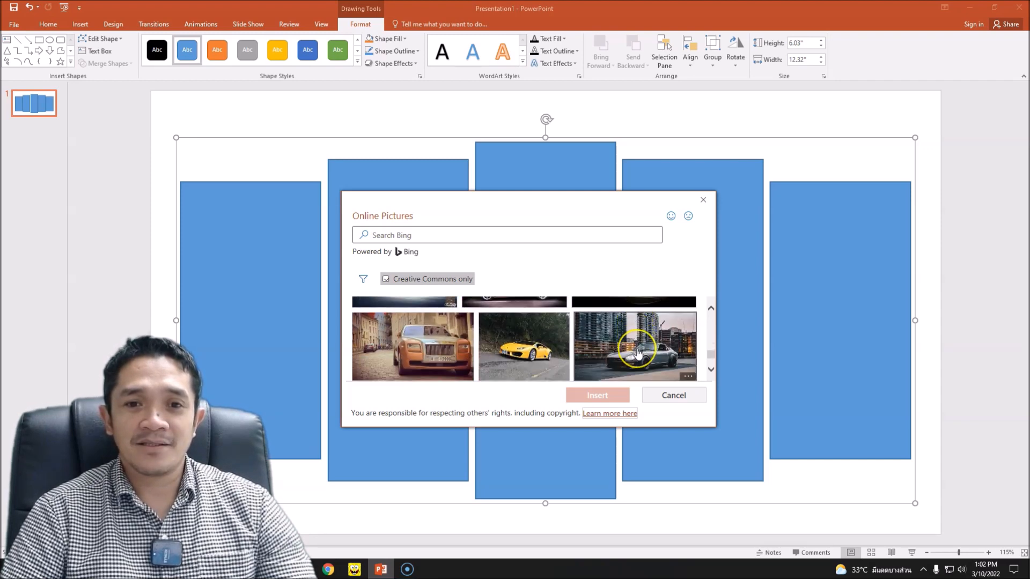
{"action": "left_click", "coordinate": [634, 345]}
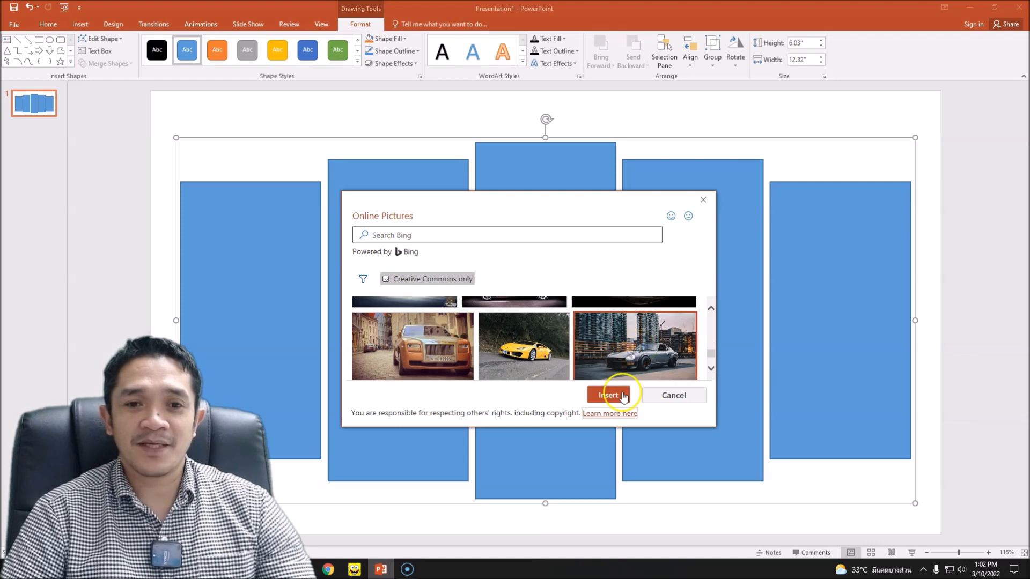
{"action": "left_click", "coordinate": [608, 395]}
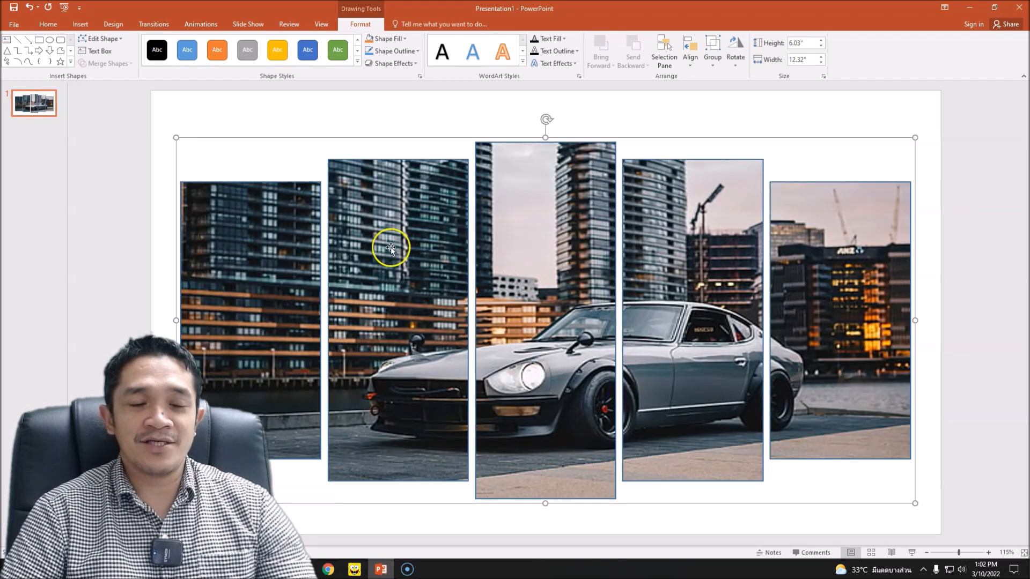
{"action": "mouse_move", "coordinate": [602, 422]}
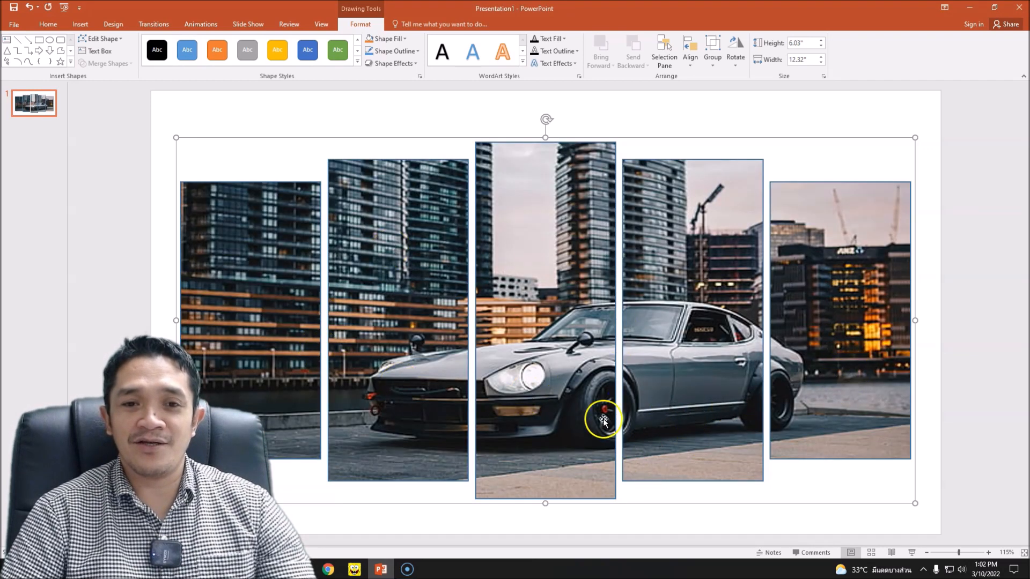
{"action": "mouse_move", "coordinate": [589, 416]}
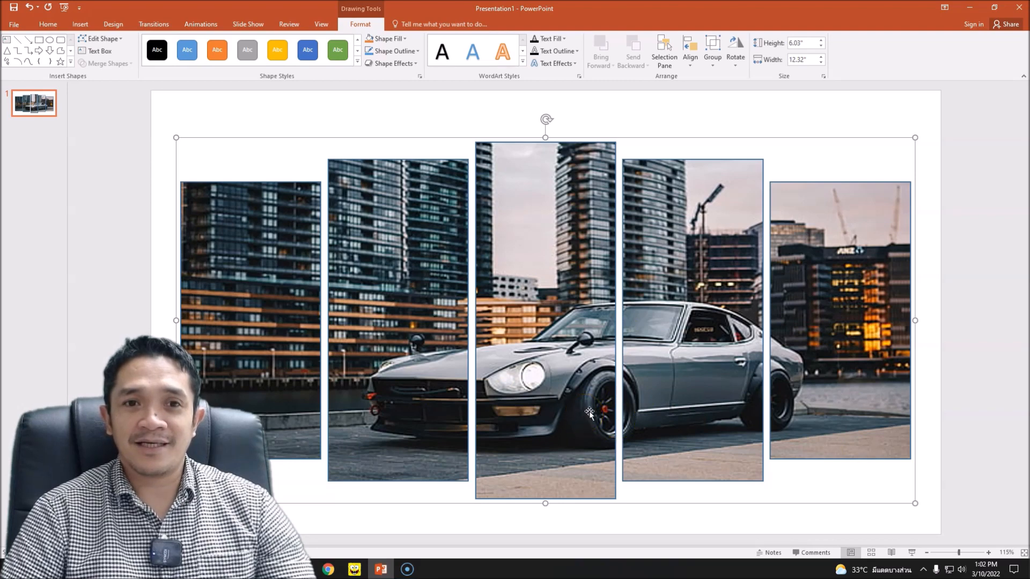
Step: In Format Shape Effects, apply an outer shadow with 4 pt blur, 90° angle and 4 pt distance
{"action": "left_click_drag", "start_coordinate": [590, 412], "coordinate": [664, 138]}
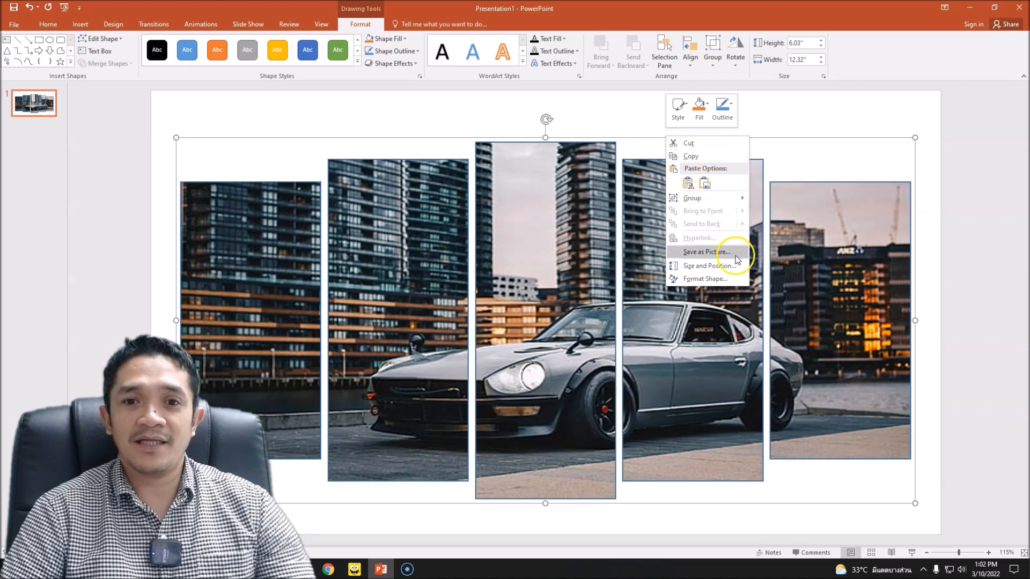
{"action": "left_click", "coordinate": [705, 279]}
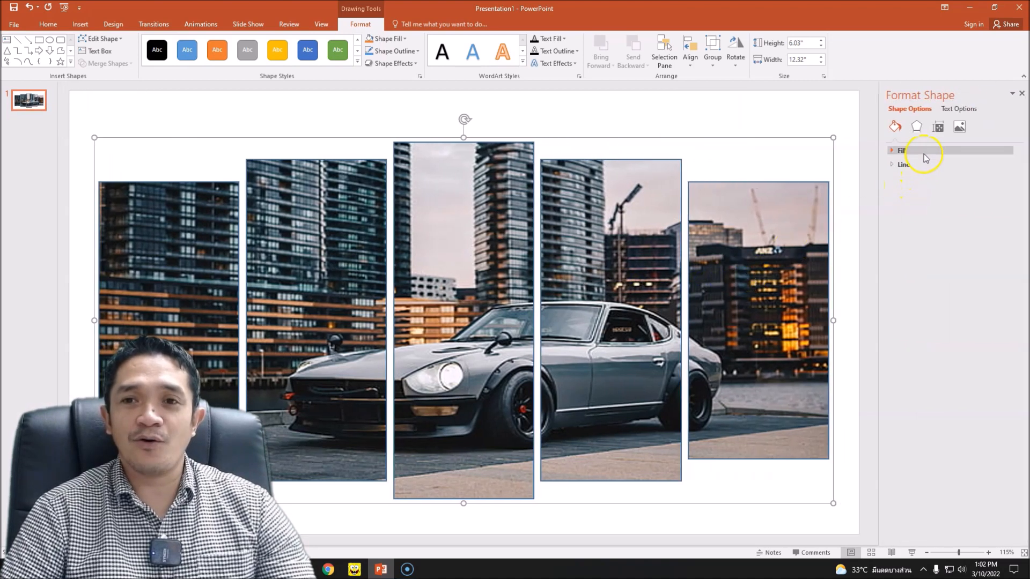
{"action": "left_click", "coordinate": [915, 127]}
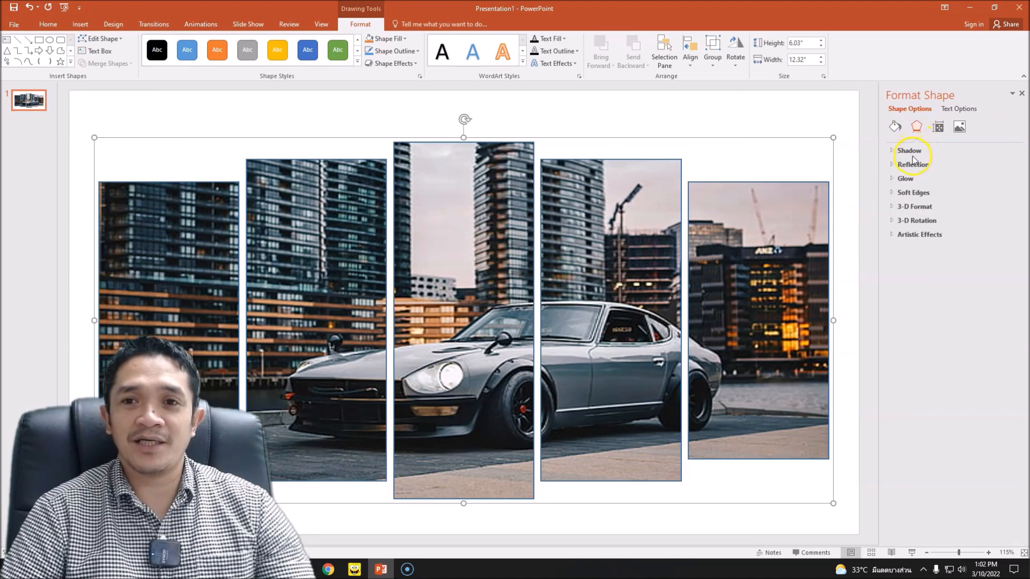
{"action": "left_click", "coordinate": [1004, 185]}
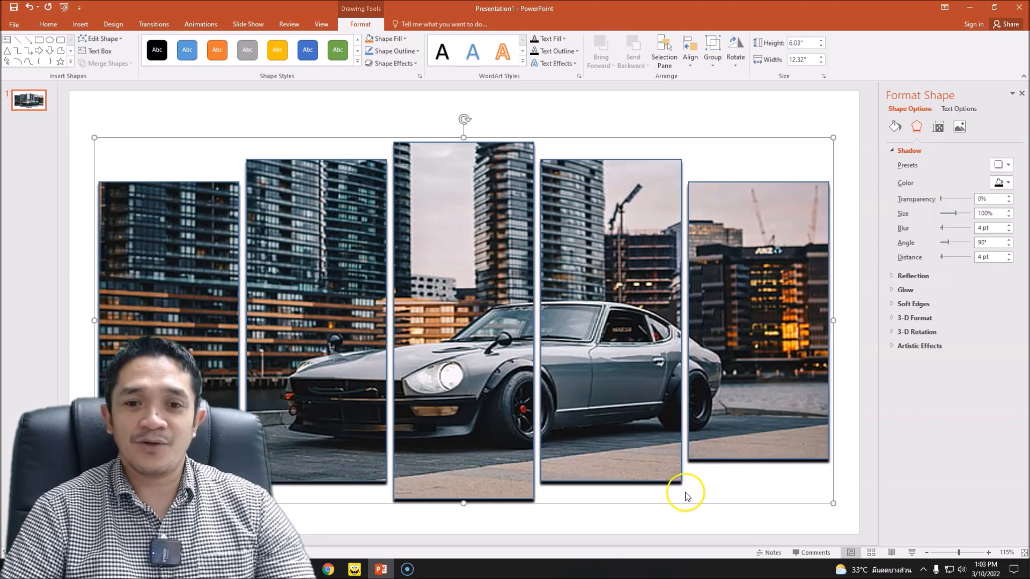
{"action": "mouse_move", "coordinate": [669, 479]}
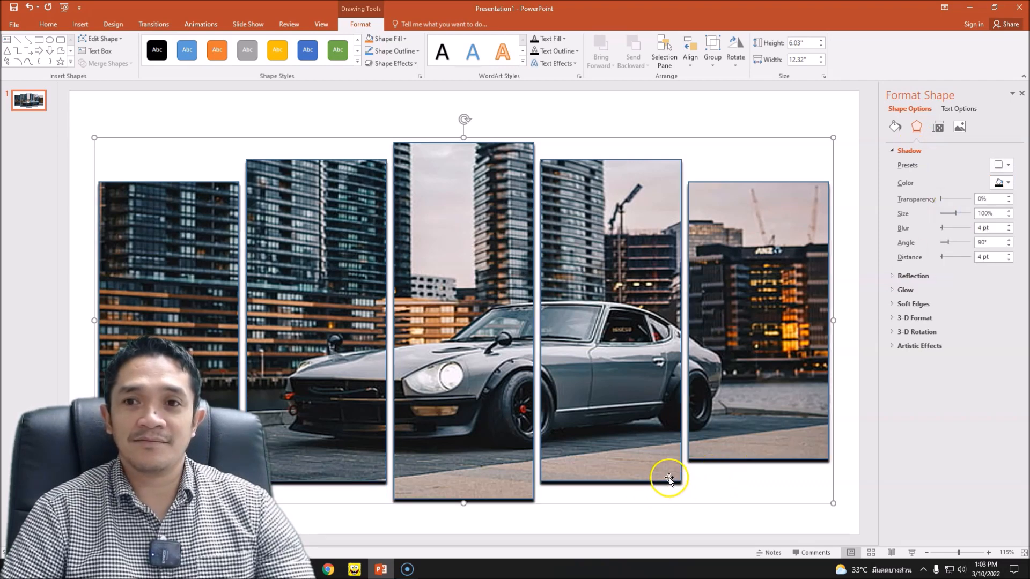
{"action": "mouse_move", "coordinate": [717, 459]}
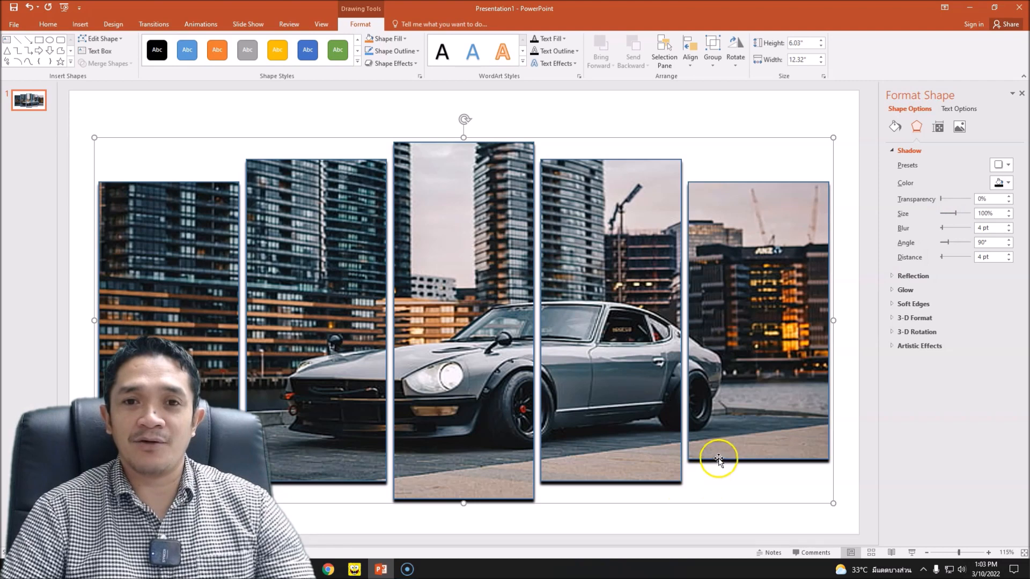
{"action": "mouse_move", "coordinate": [941, 245]}
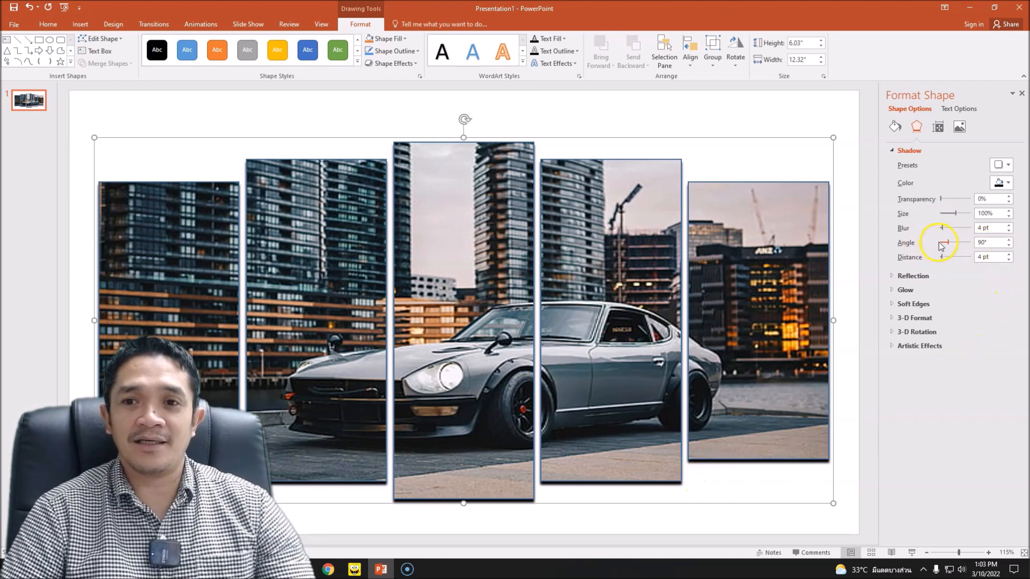
{"action": "mouse_move", "coordinate": [620, 317]}
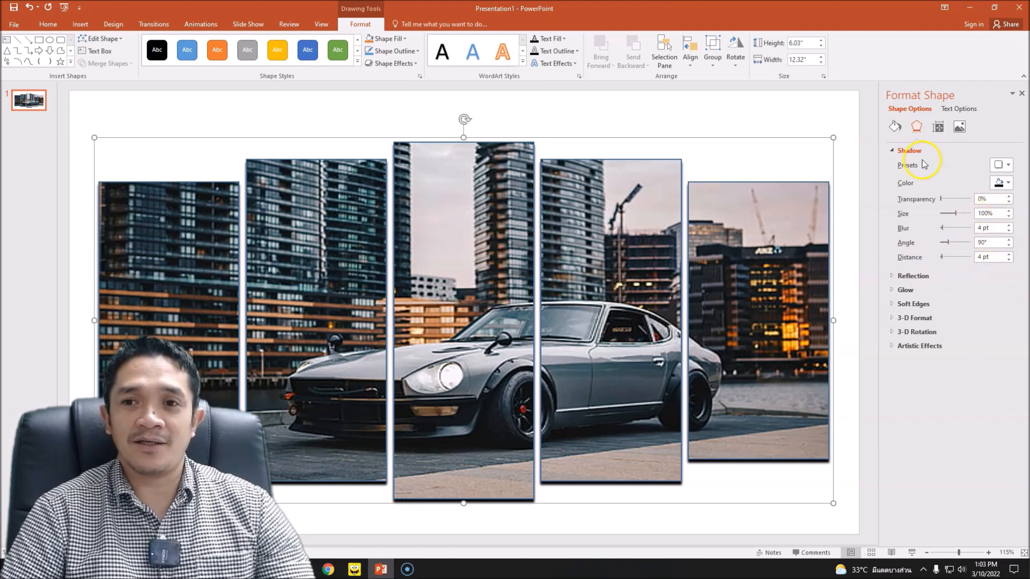
{"action": "left_click", "coordinate": [1007, 165]}
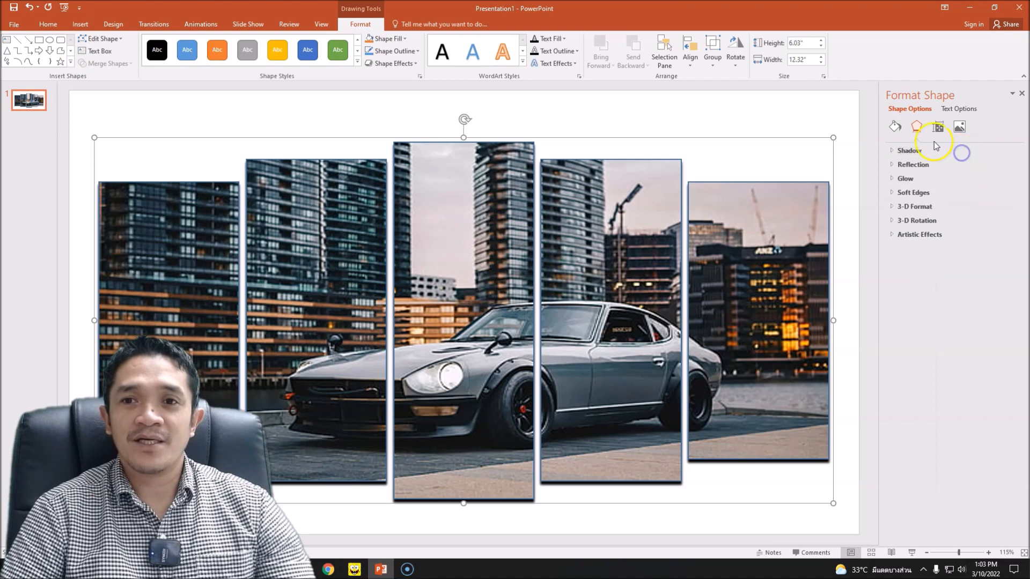
{"action": "mouse_move", "coordinate": [601, 127]}
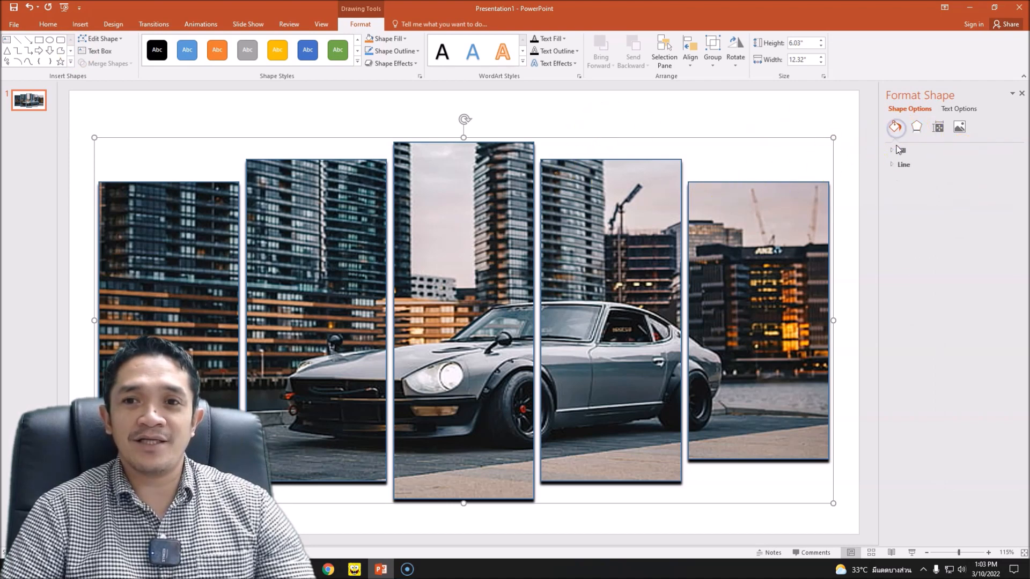
Step: Give the panels a solid black outline raised to 3 pt width
{"action": "left_click", "coordinate": [903, 165]}
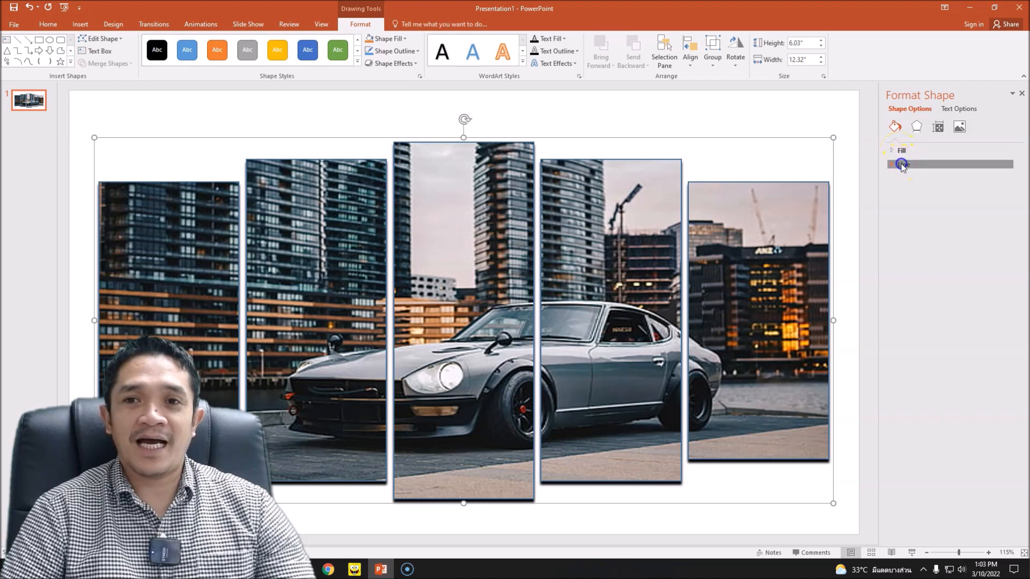
{"action": "left_click", "coordinate": [1009, 223]}
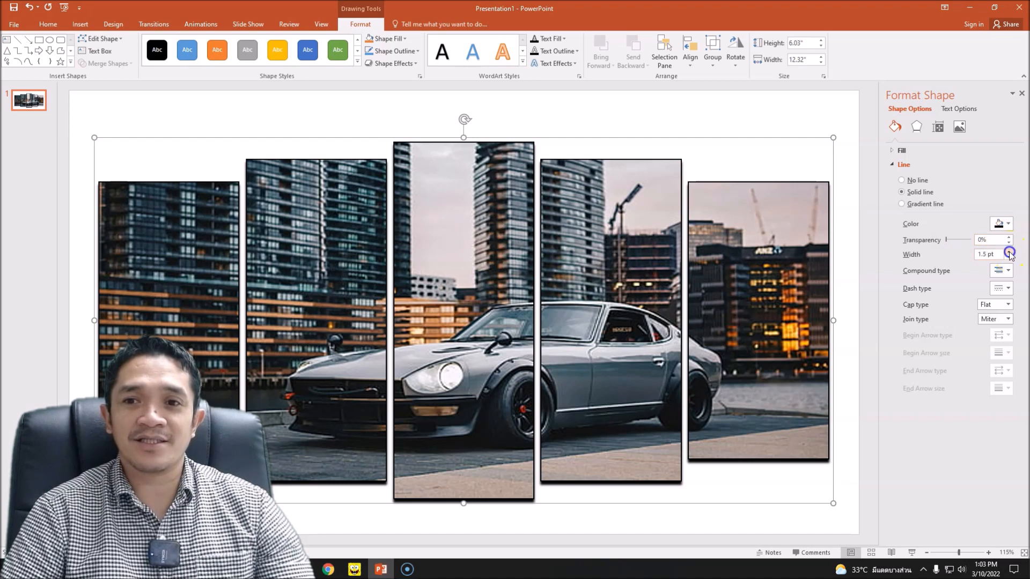
{"action": "left_click", "coordinate": [1008, 251]}
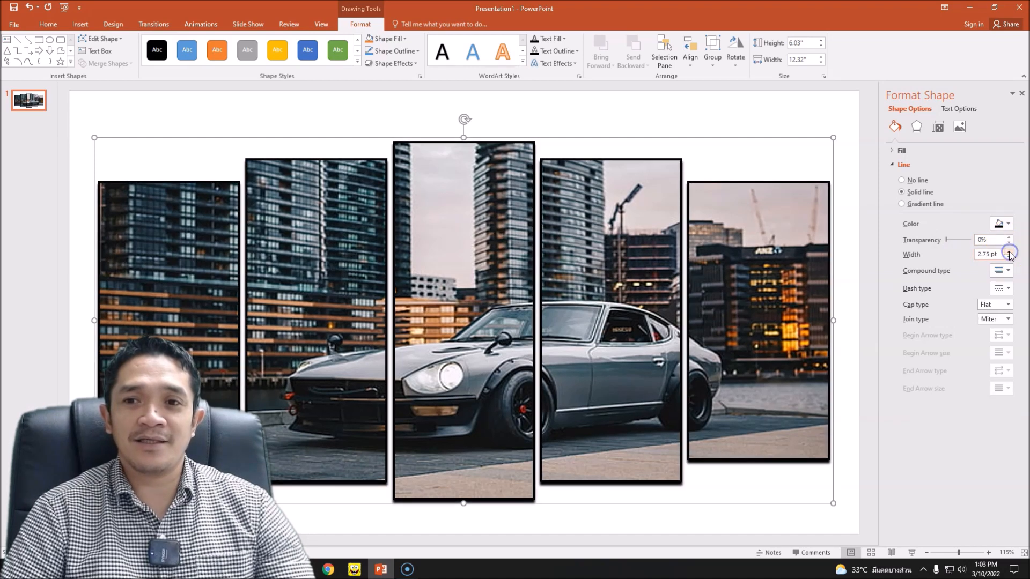
{"action": "left_click", "coordinate": [1008, 251]}
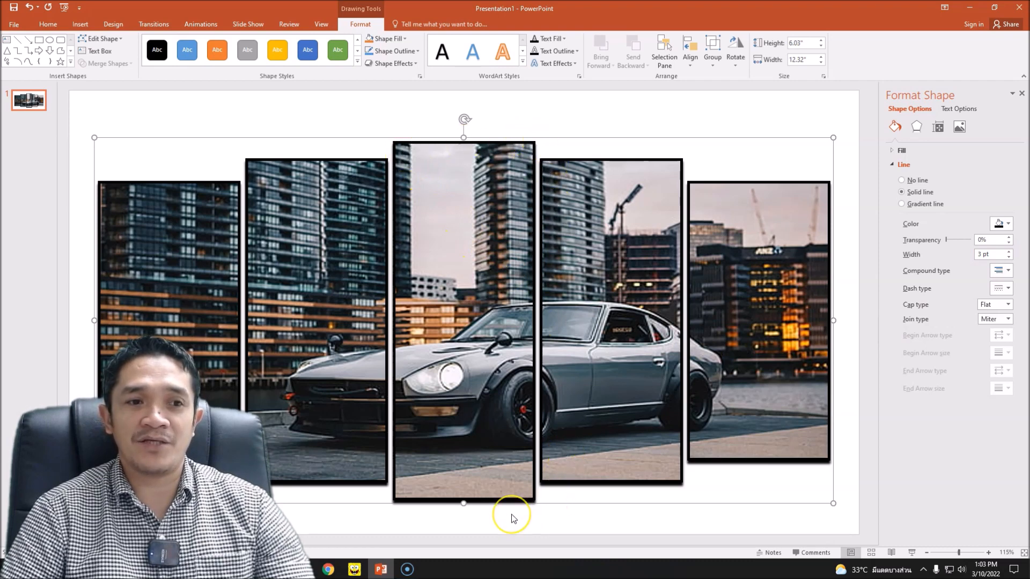
{"action": "mouse_move", "coordinate": [562, 216]}
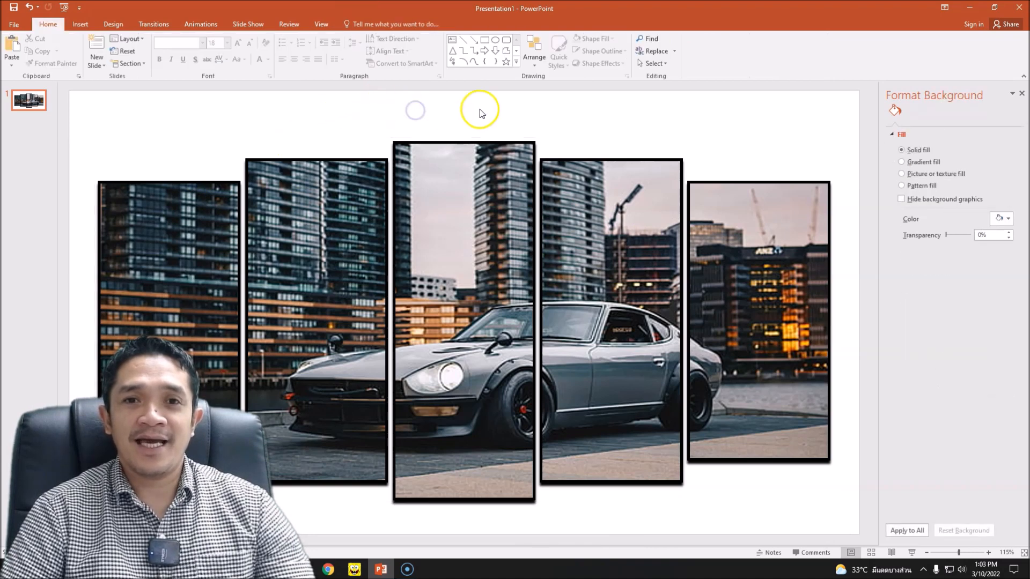
{"action": "mouse_move", "coordinate": [857, 467]}
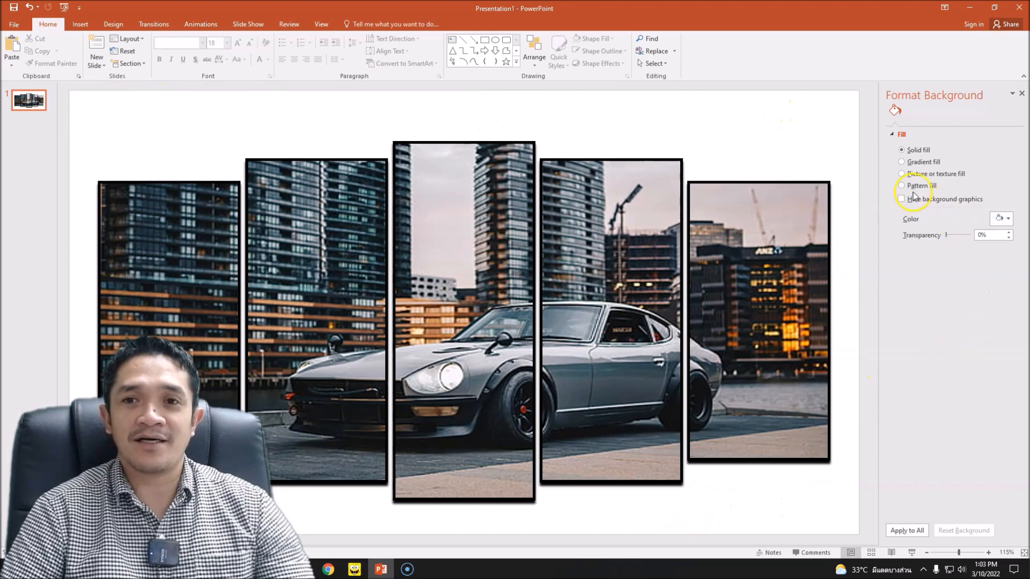
Step: Set the slide background to a gray preset gradient fill of Radial type
{"action": "left_click", "coordinate": [901, 161]}
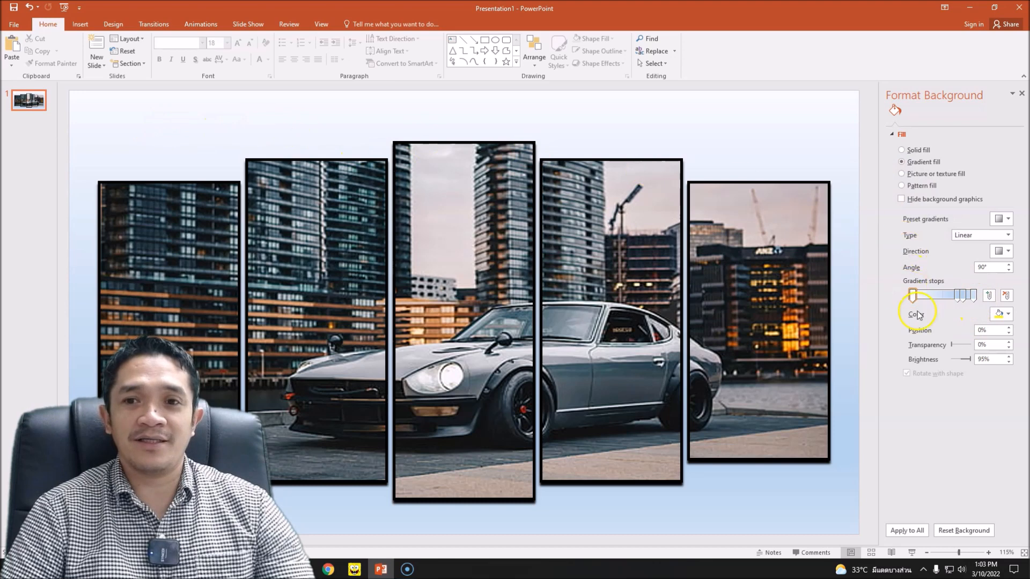
{"action": "left_click", "coordinate": [1008, 314]}
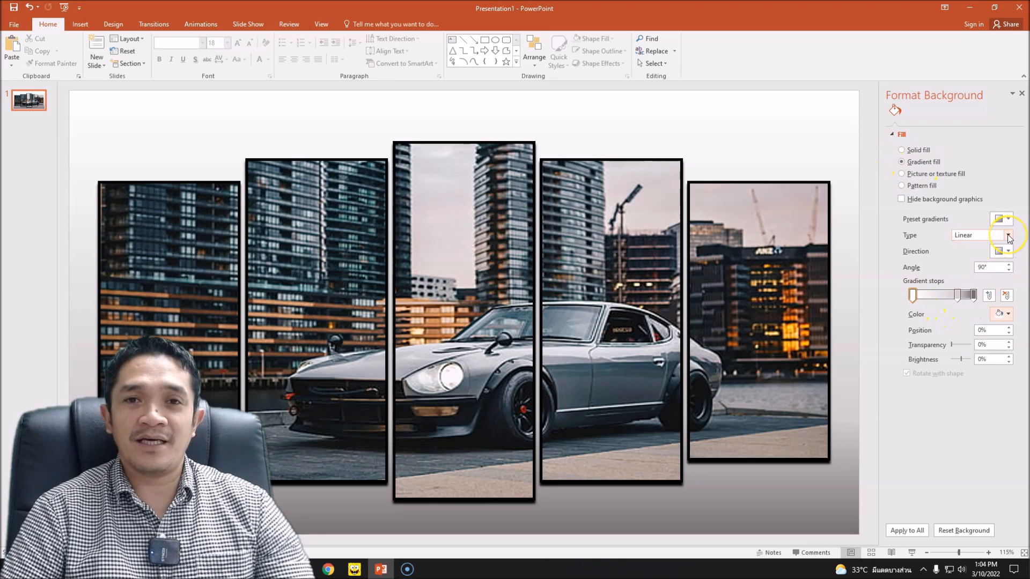
{"action": "left_click", "coordinate": [1006, 235]}
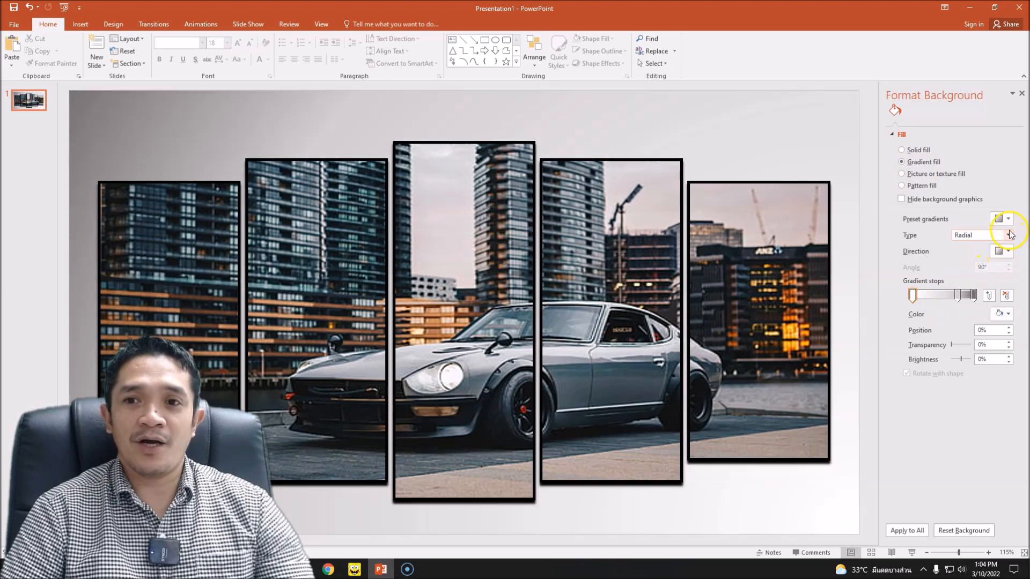
Step: Set the gradient direction to From Center and move the middle stop to 62%
{"action": "left_click", "coordinate": [1008, 251]}
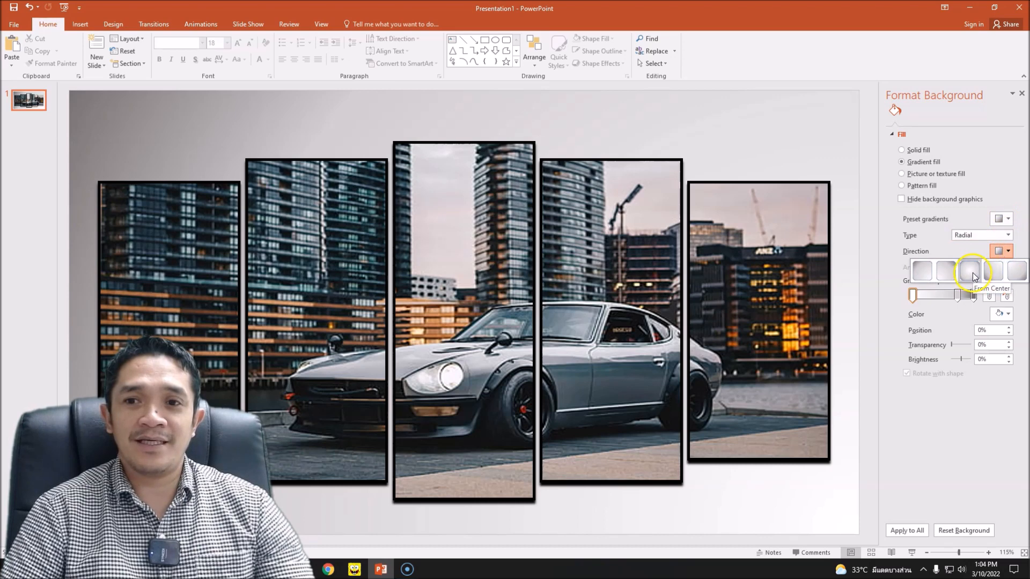
{"action": "left_click", "coordinate": [964, 270]}
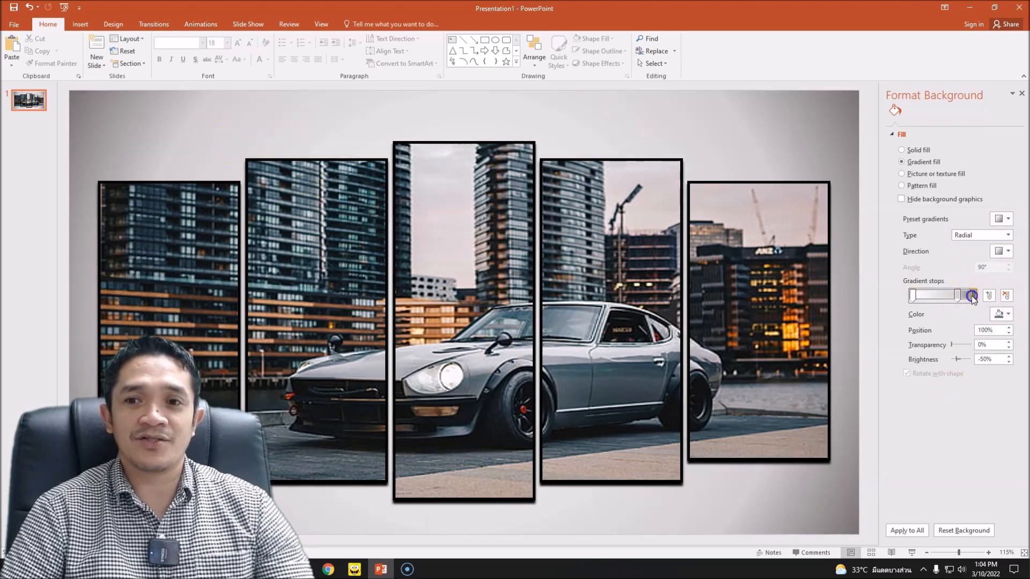
{"action": "left_click_drag", "start_coordinate": [970, 296], "coordinate": [944, 296]}
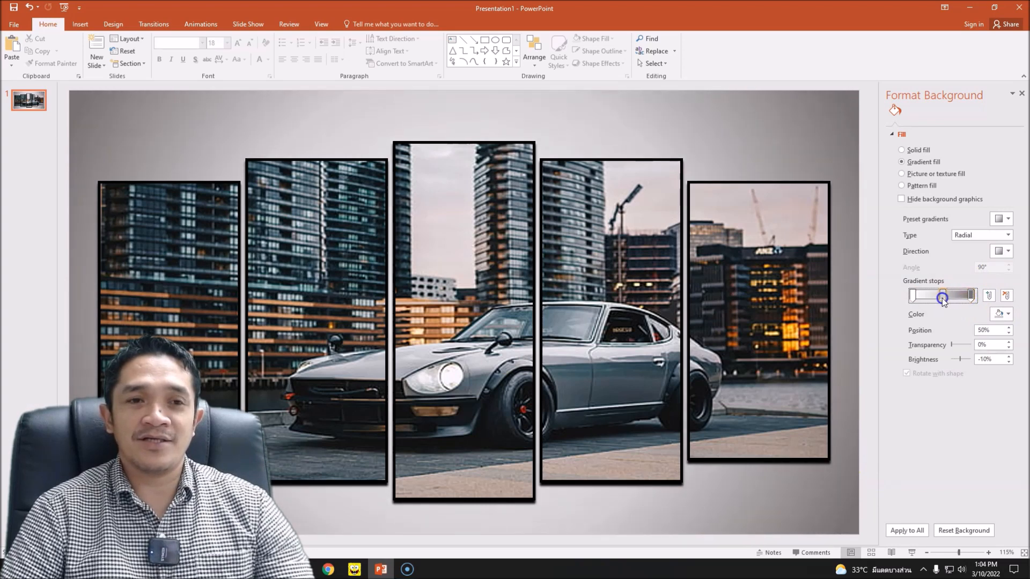
{"action": "left_click_drag", "start_coordinate": [942, 296], "coordinate": [950, 296]}
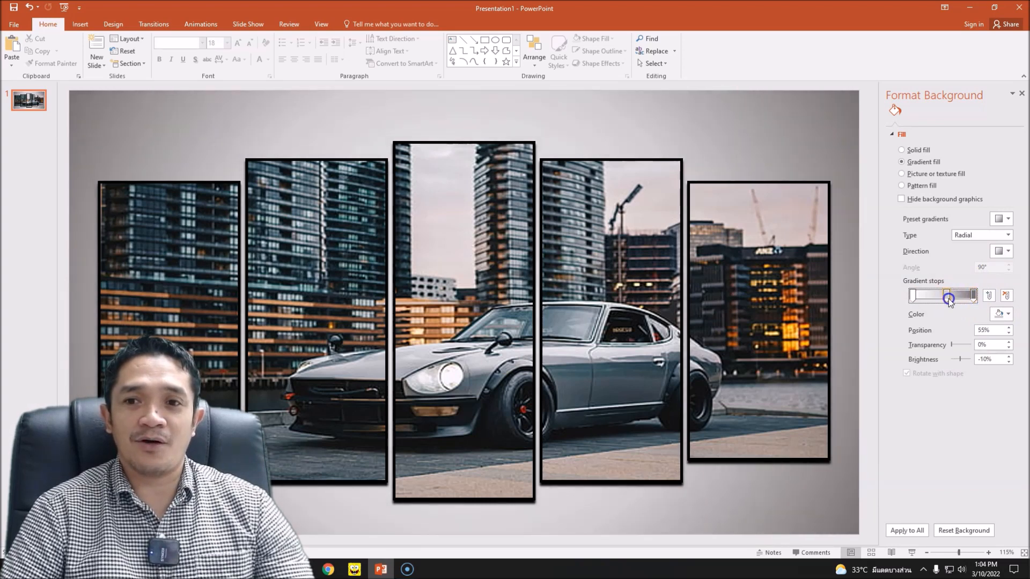
{"action": "left_click_drag", "start_coordinate": [949, 295], "coordinate": [966, 295]}
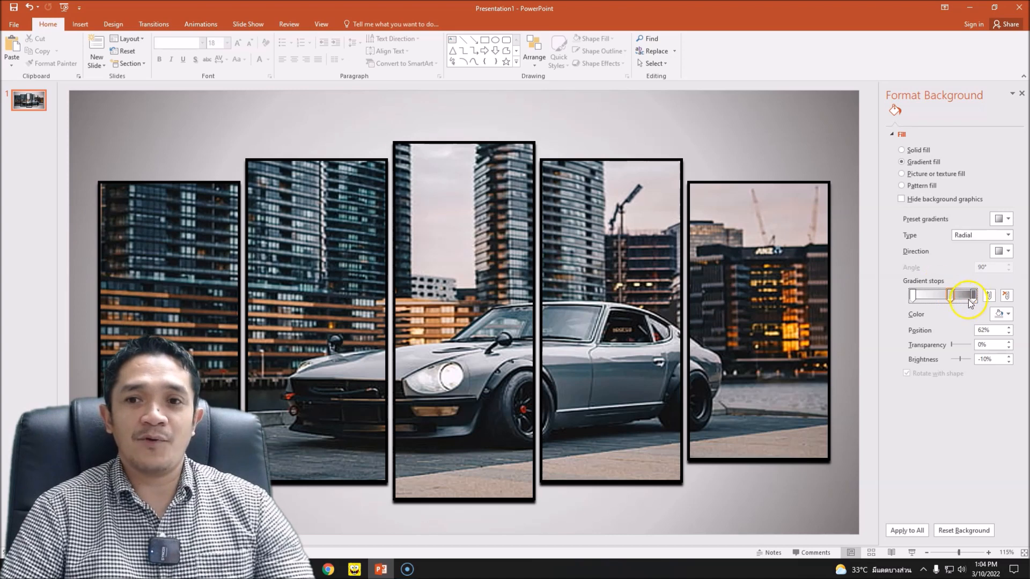
Step: Lower the middle gradient stop's Brightness to -25% to darken the edges
{"action": "left_click", "coordinate": [1007, 314]}
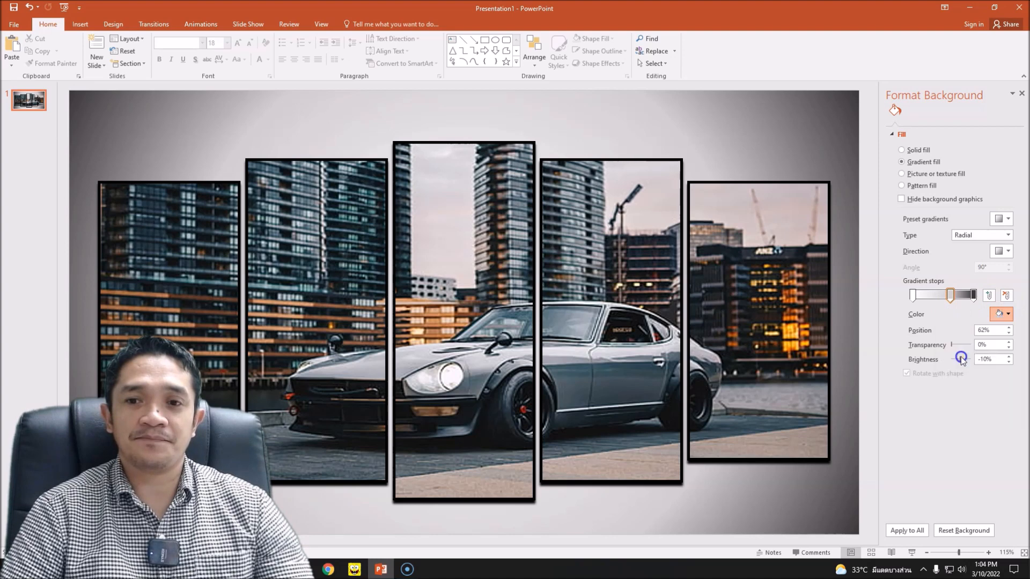
{"action": "left_click_drag", "start_coordinate": [961, 359], "coordinate": [958, 358]}
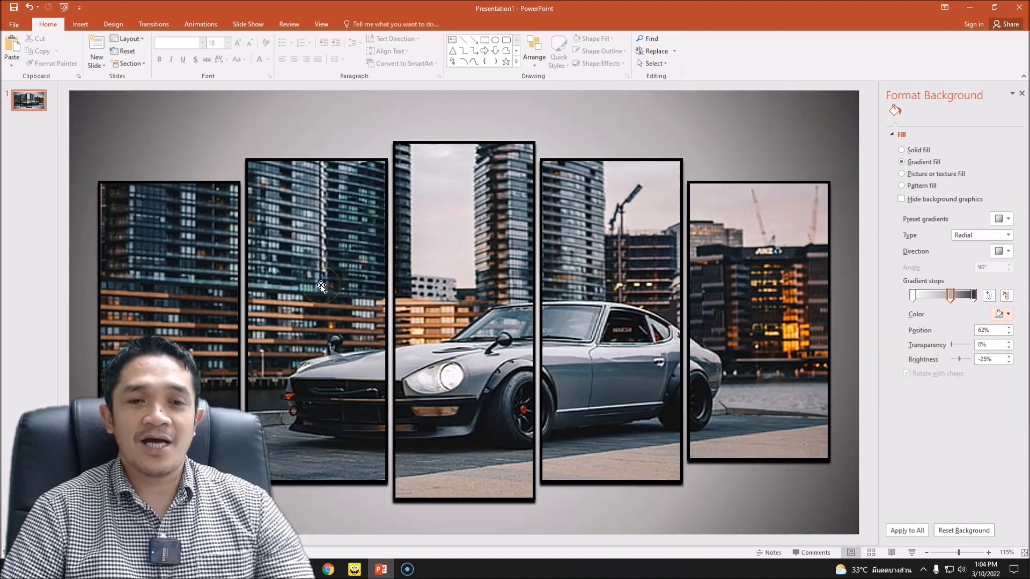
{"action": "mouse_move", "coordinate": [309, 296]}
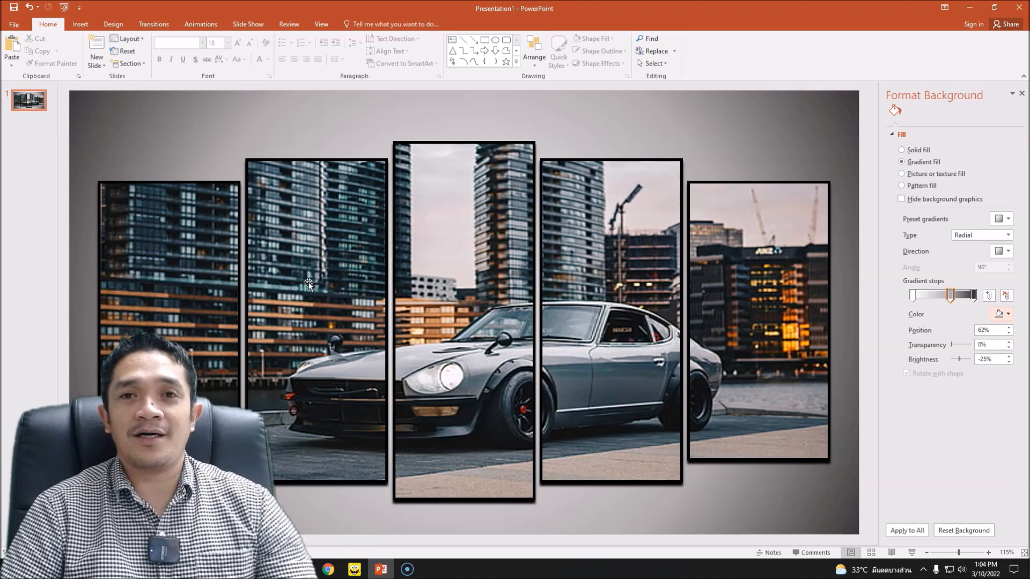
{"action": "mouse_move", "coordinate": [510, 156]}
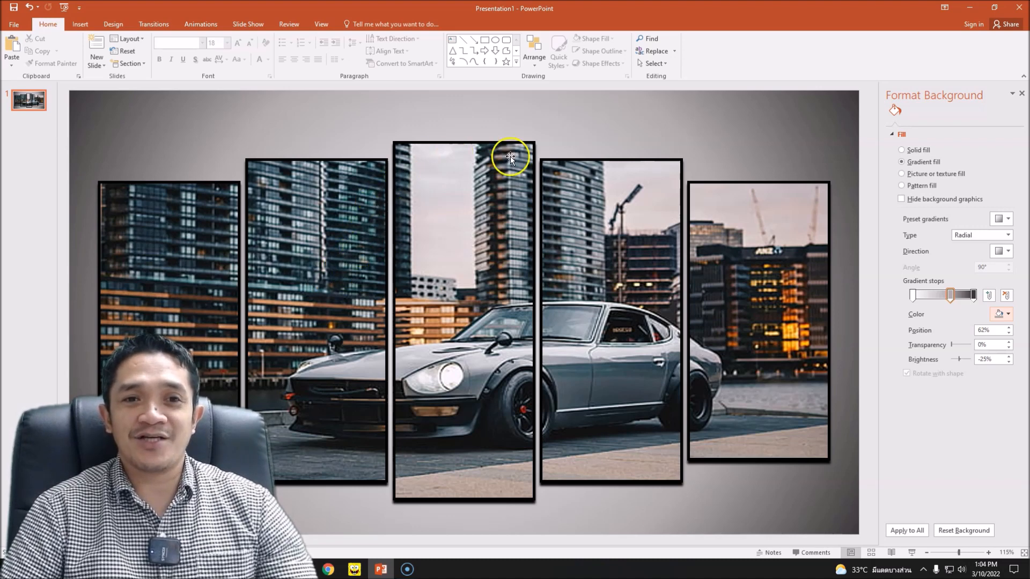
{"action": "mouse_move", "coordinate": [475, 431]}
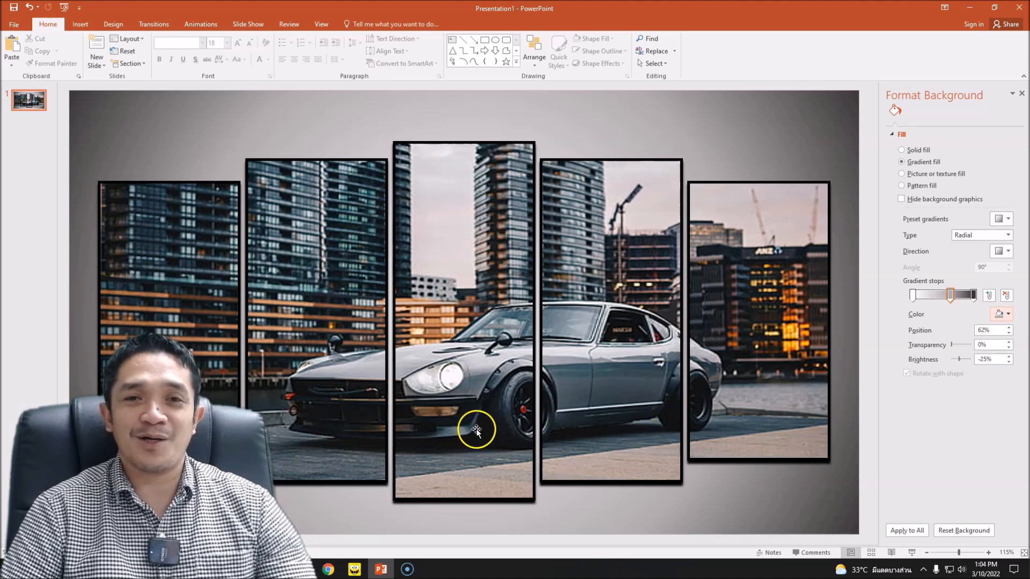
{"action": "mouse_move", "coordinate": [478, 431]}
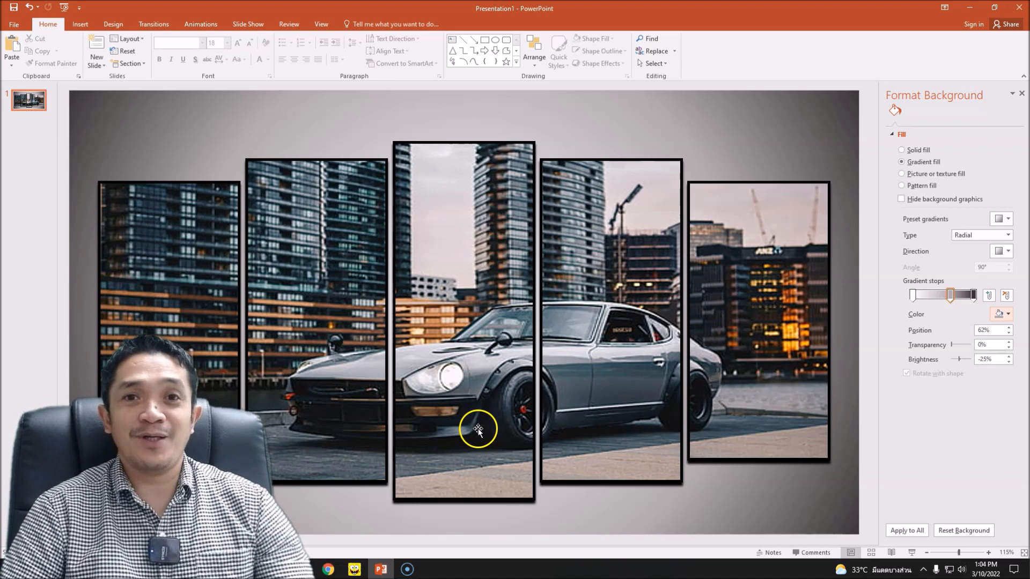